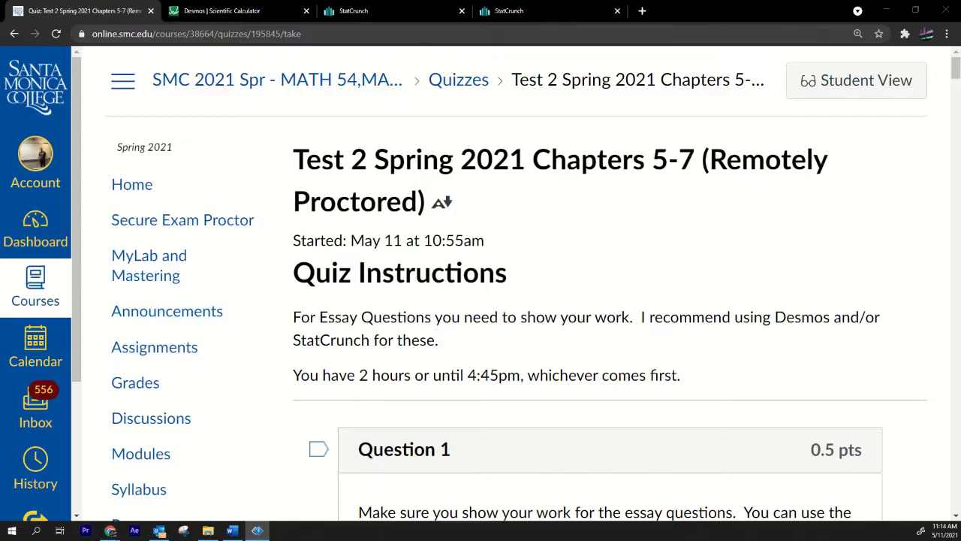
pyautogui.moveTo(424, 218)
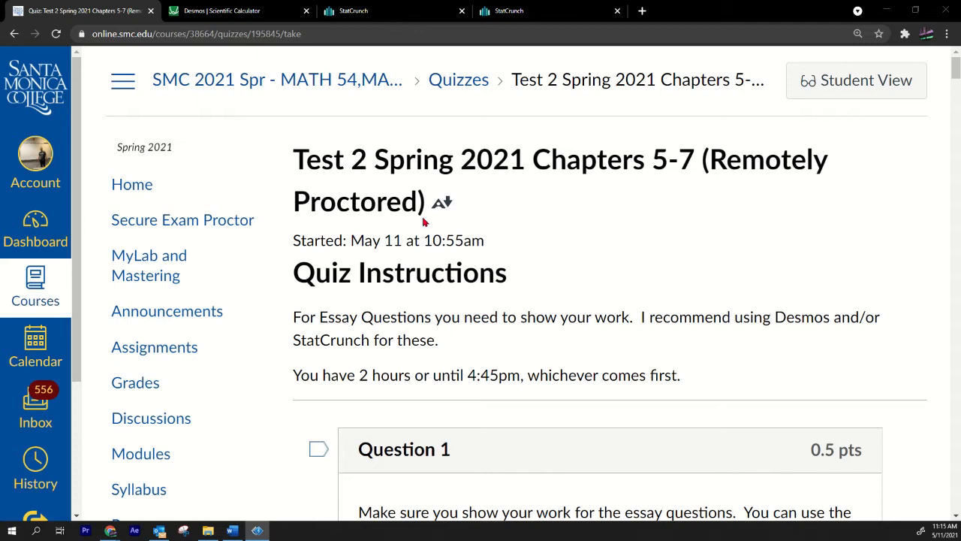
pyautogui.moveTo(396, 219)
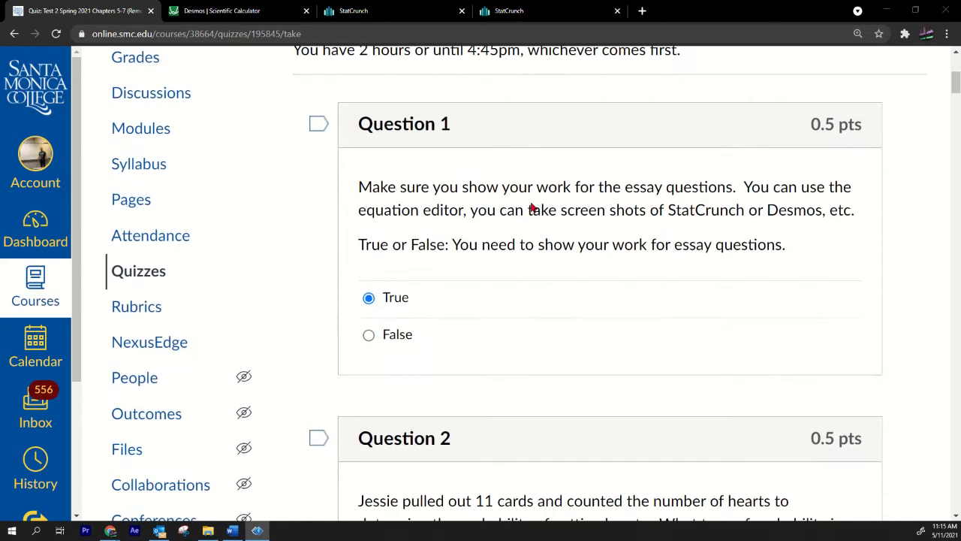
pyautogui.moveTo(469, 292)
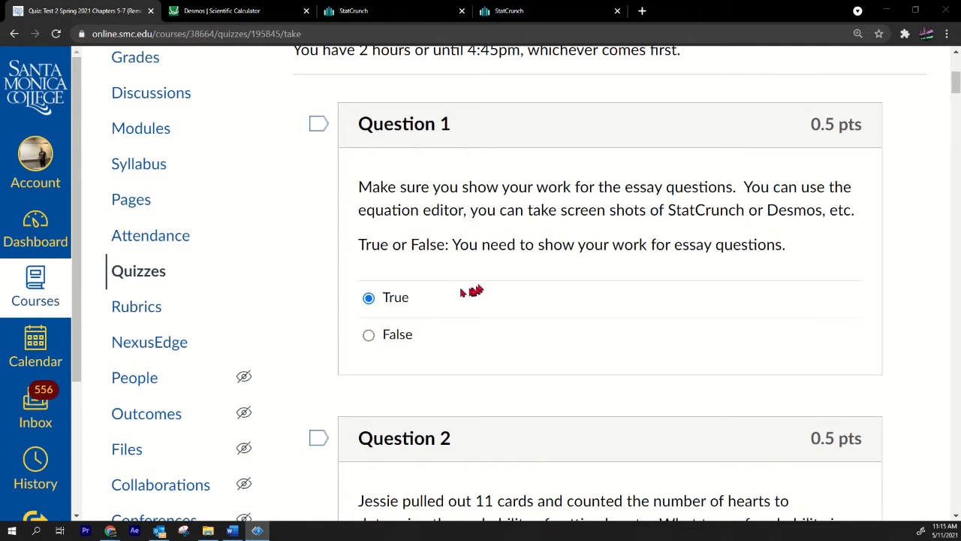
# Highlight Question 1's statement about showing work, answered True
pyautogui.moveTo(497, 244); pyautogui.dragTo(732, 244)
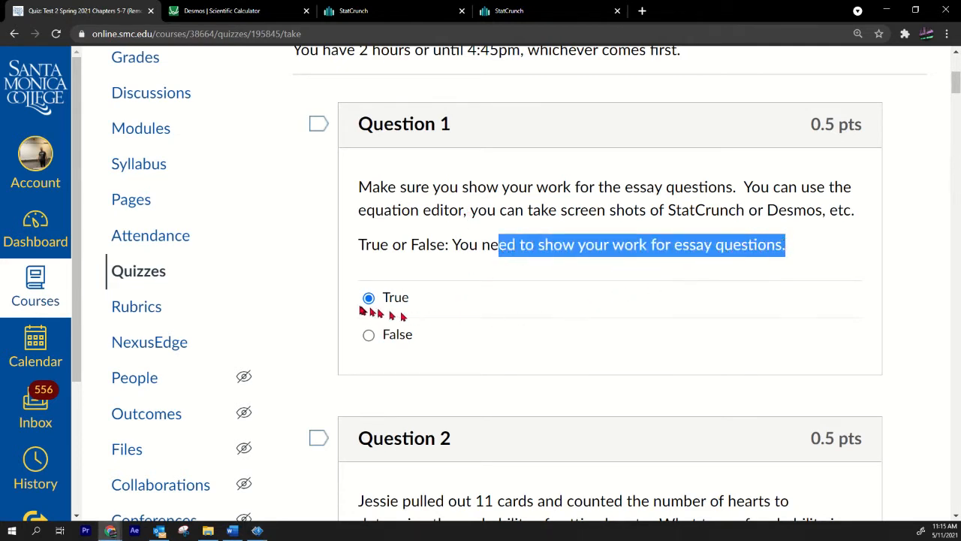
pyautogui.moveTo(409, 329)
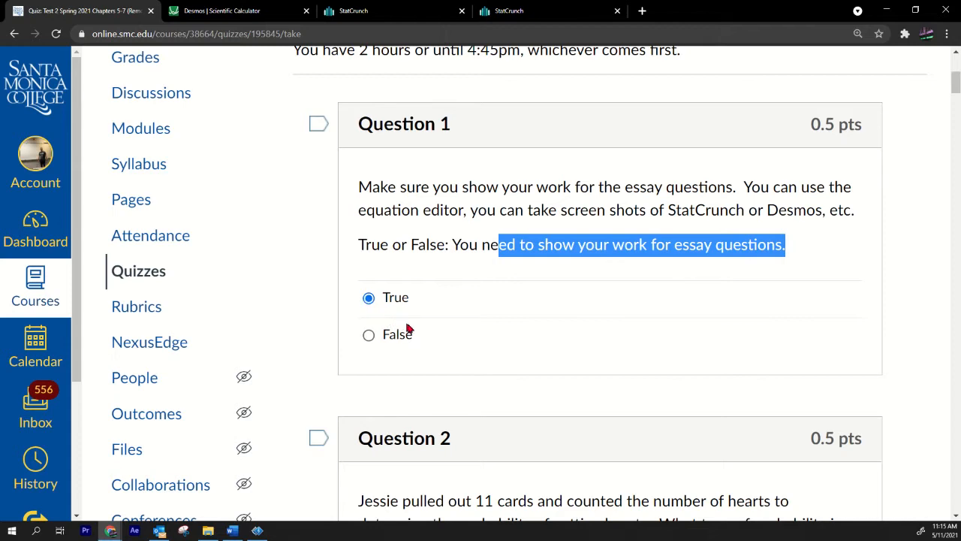
# Scroll to Question 2 and highlight Jessie's card-drawing question text
pyautogui.scroll(-3)
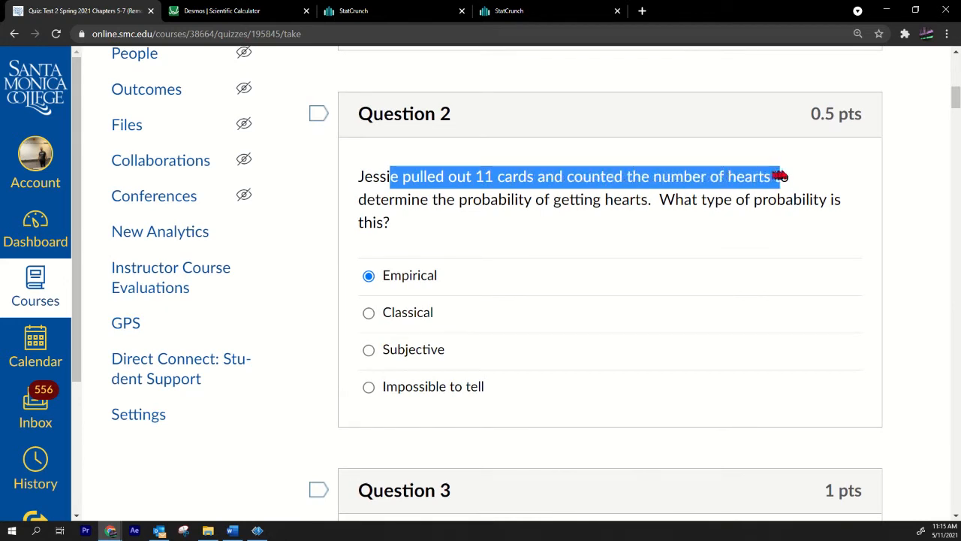
pyautogui.moveTo(781, 177); pyautogui.dragTo(574, 199)
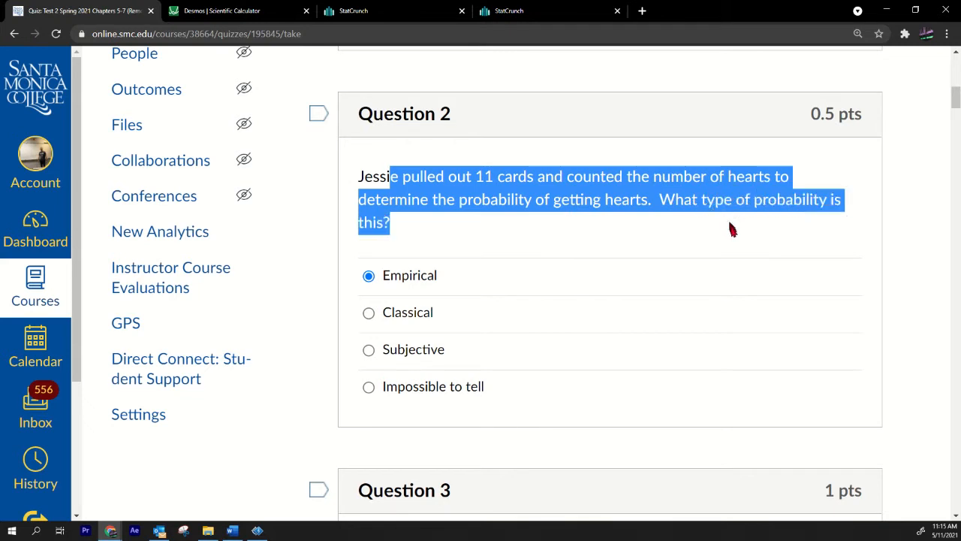
pyautogui.moveTo(425, 281)
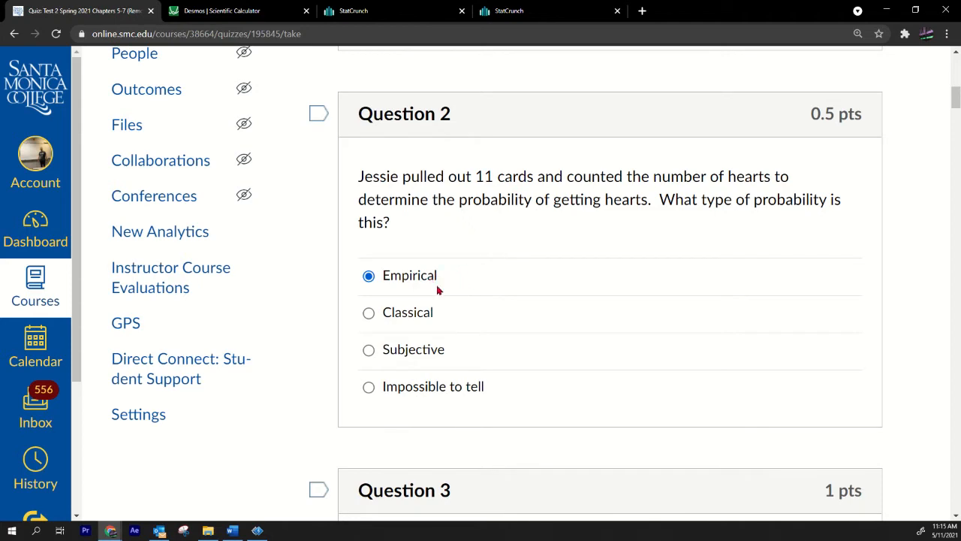
# Scroll to Question 3 and highlight the 'First Class or Died' wording
pyautogui.scroll(-3)
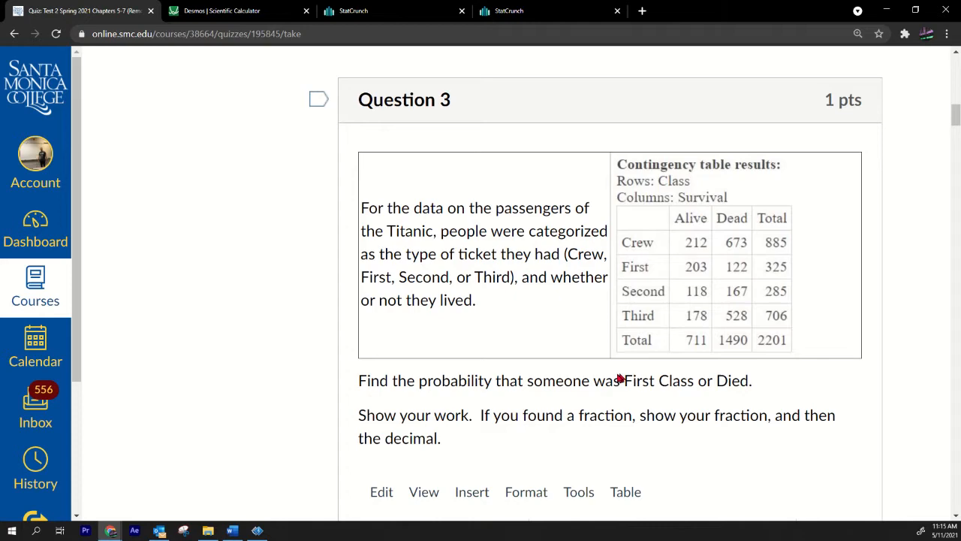
pyautogui.moveTo(615, 380); pyautogui.dragTo(751, 380)
pyautogui.write('(1490+203)/2201')
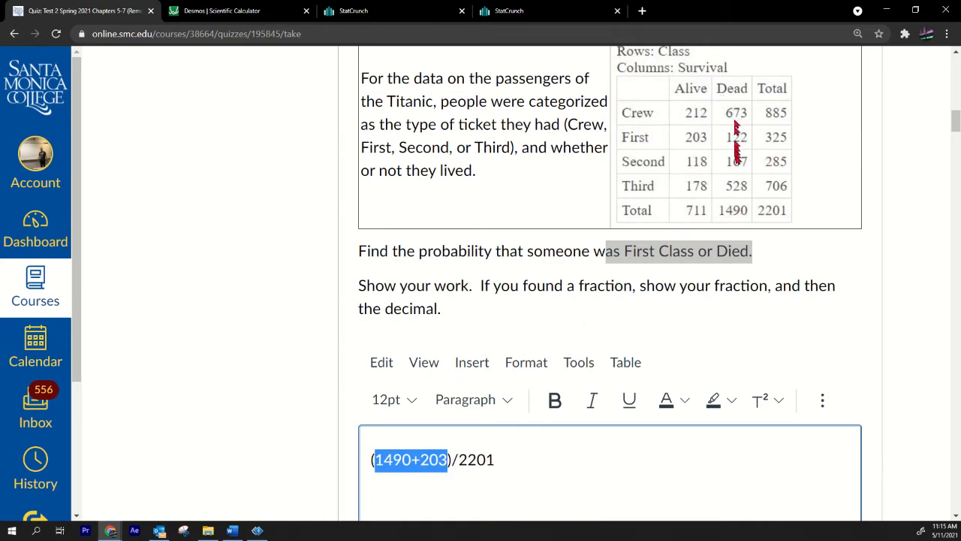
pyautogui.moveTo(732, 199)
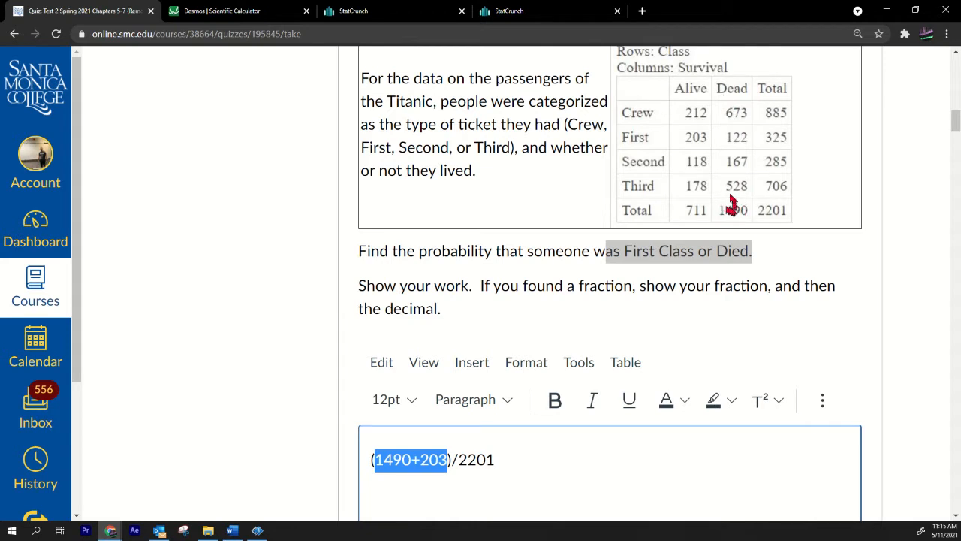
pyautogui.moveTo(778, 147)
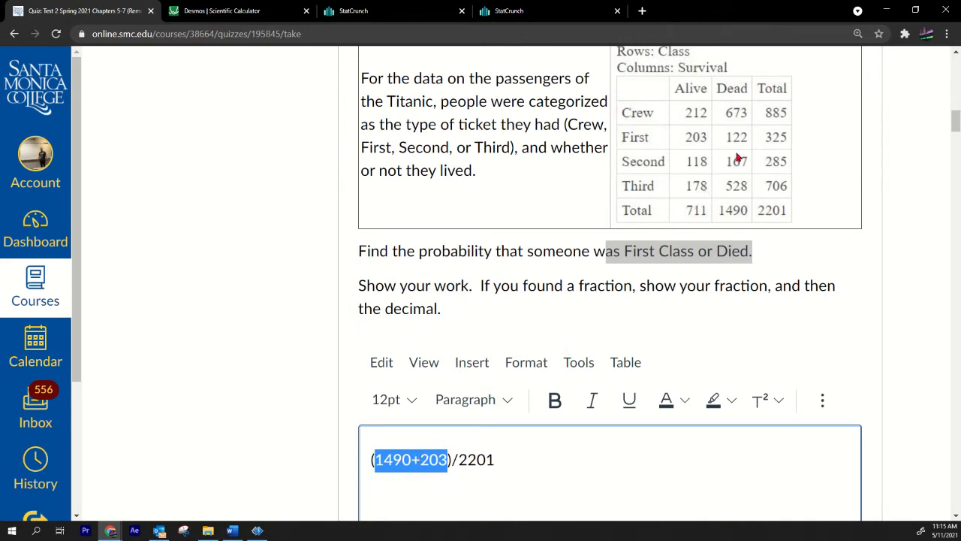
pyautogui.moveTo(735, 158)
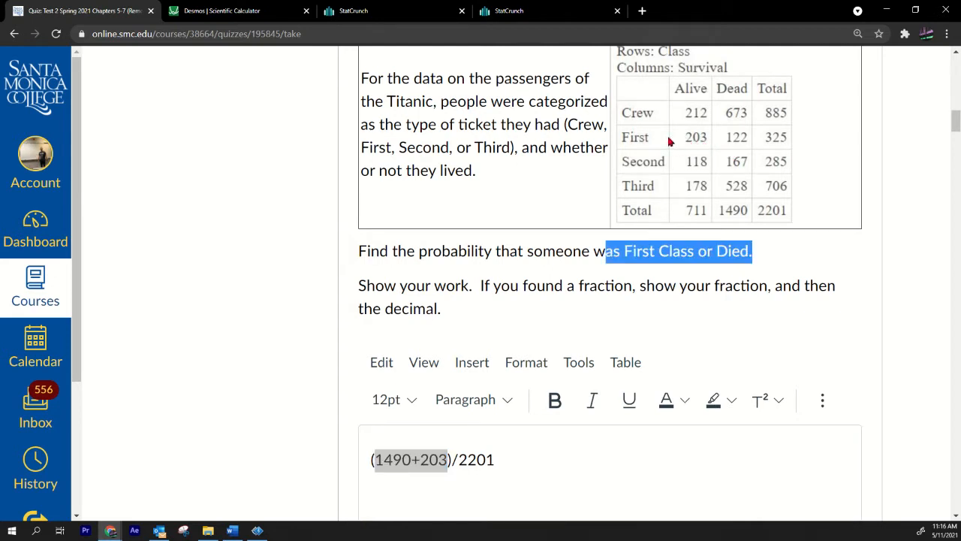
pyautogui.moveTo(743, 136)
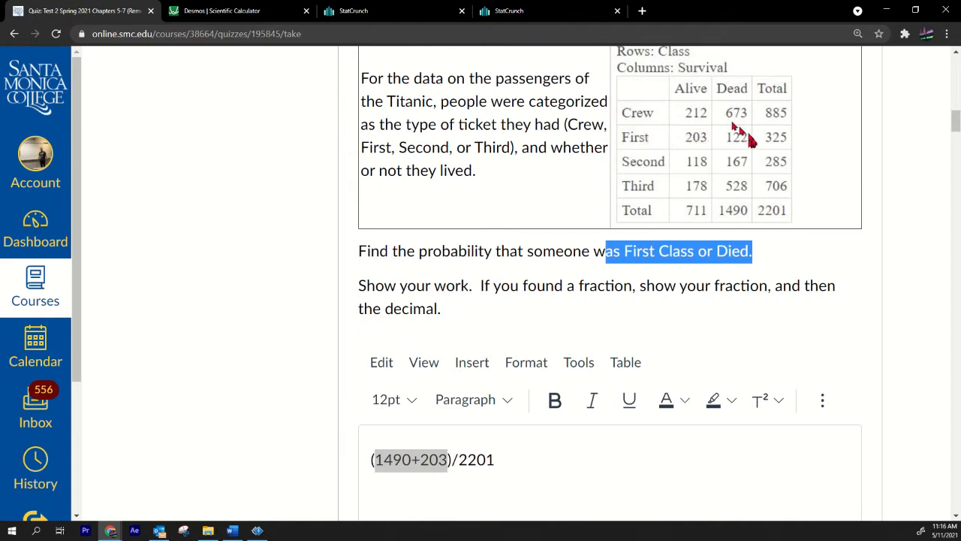
pyautogui.moveTo(736, 136)
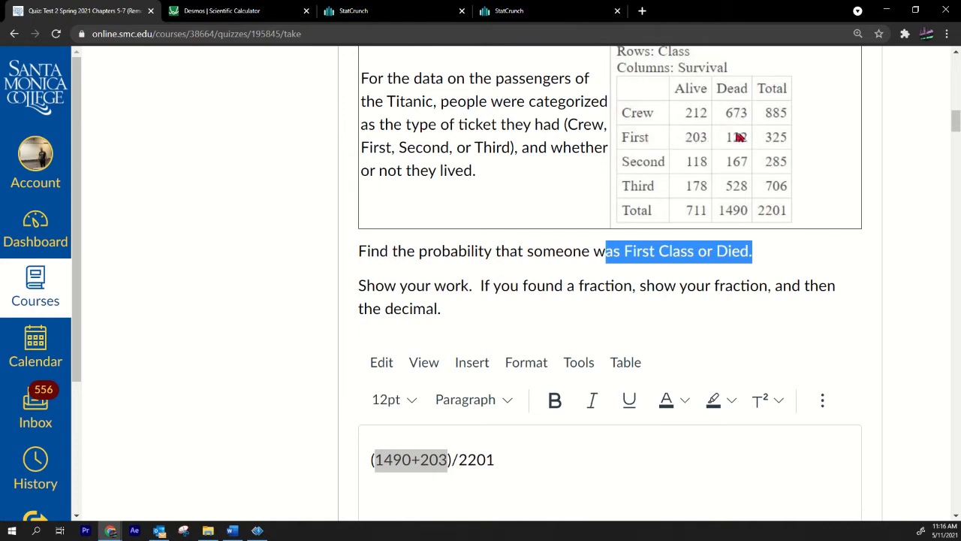
pyautogui.moveTo(758, 251)
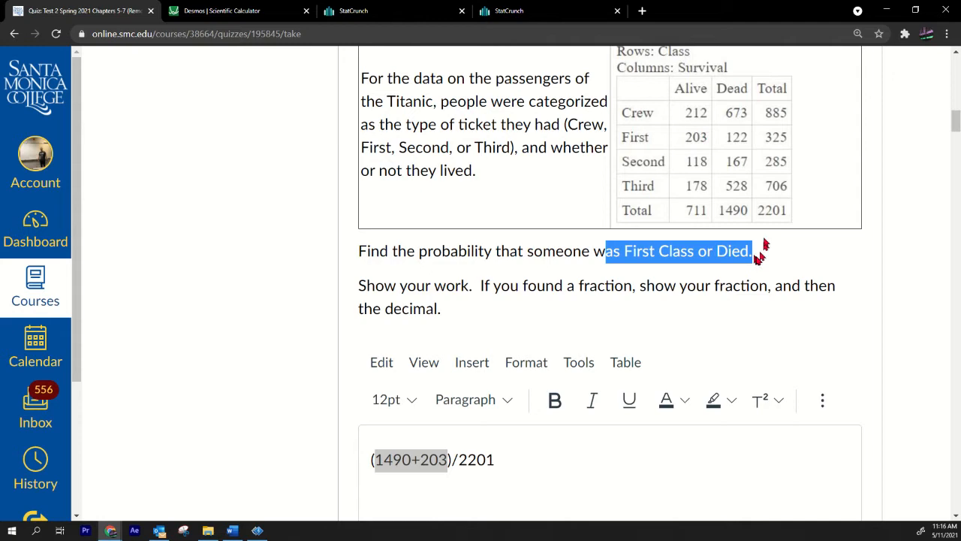
pyautogui.moveTo(572, 245)
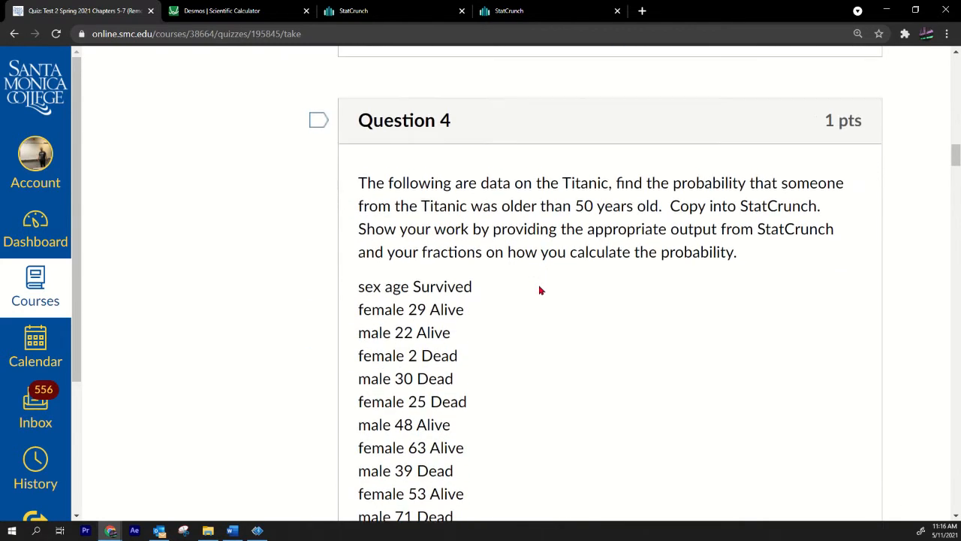
# Scroll through Question 4's Titanic sex, age and survival list and copy it
pyautogui.scroll(-3)
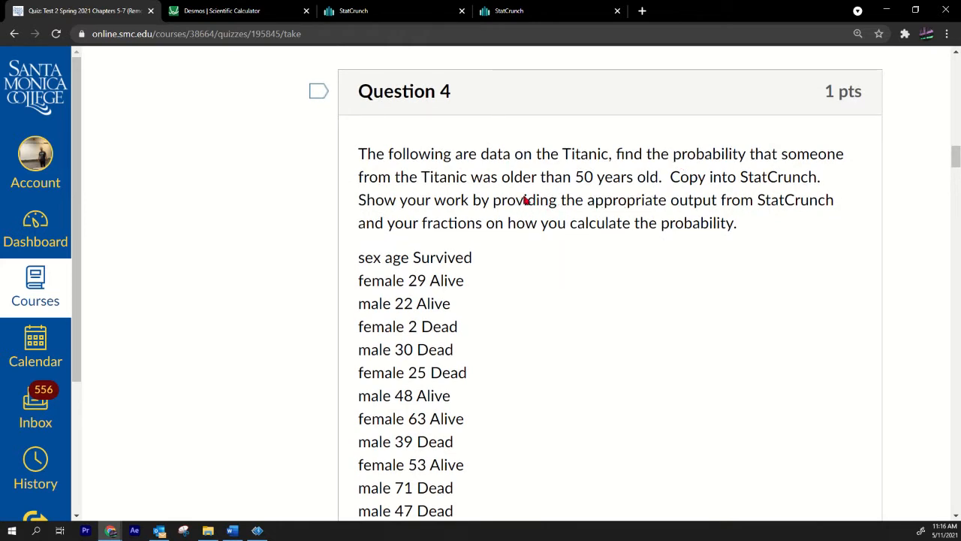
pyautogui.moveTo(522, 165)
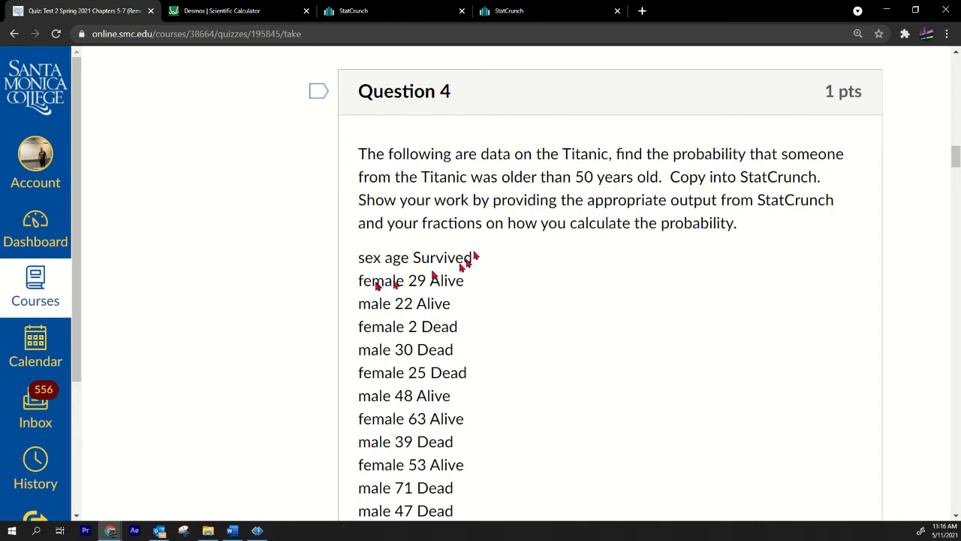
pyautogui.moveTo(408, 283)
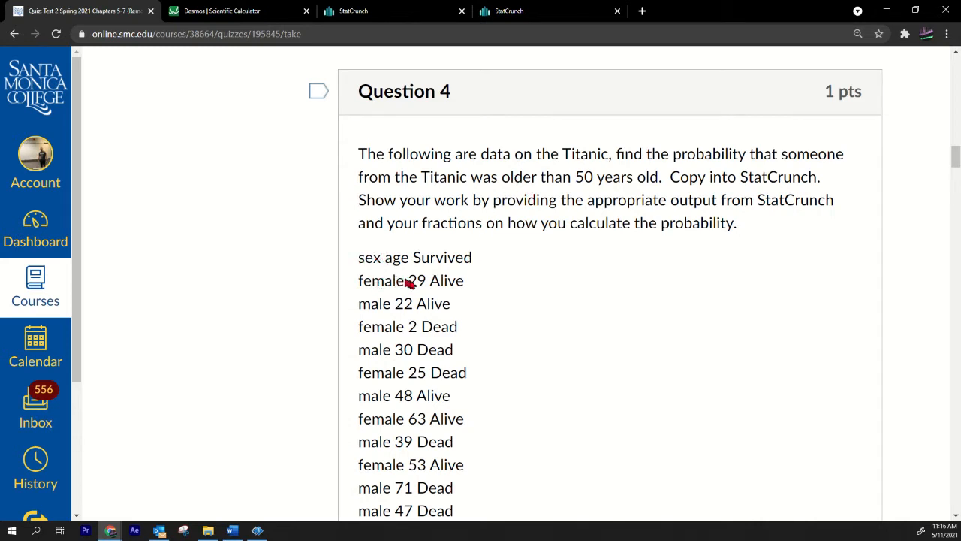
pyautogui.moveTo(412, 334)
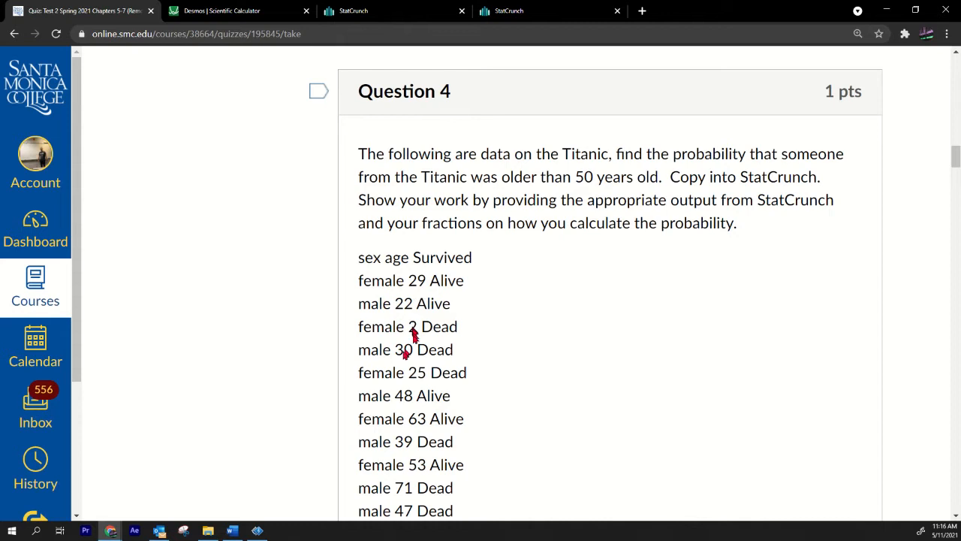
pyautogui.moveTo(413, 421)
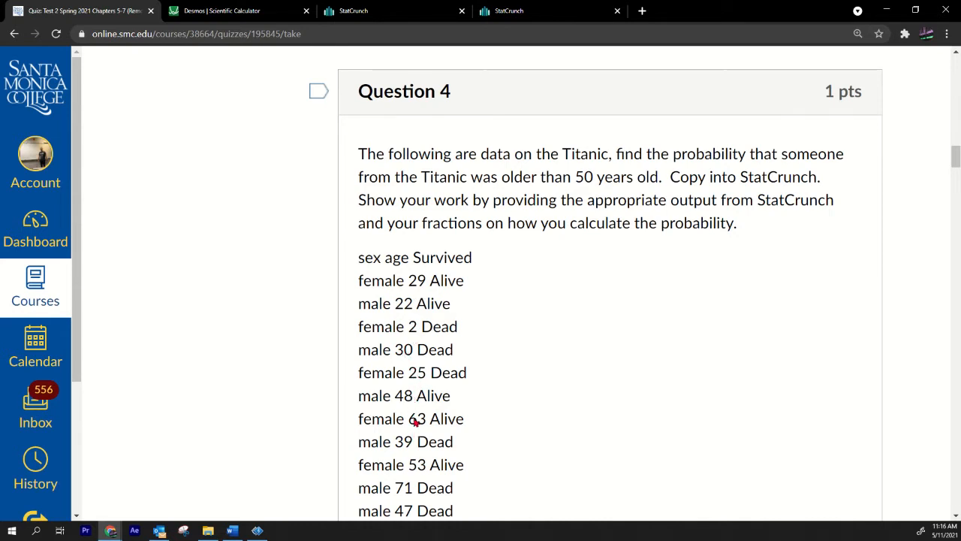
pyautogui.moveTo(419, 477)
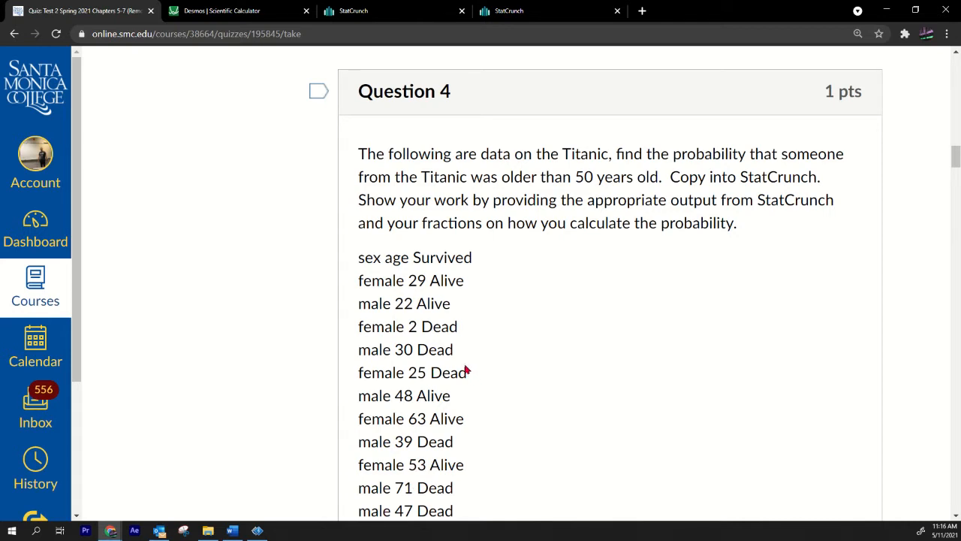
pyautogui.moveTo(360, 261)
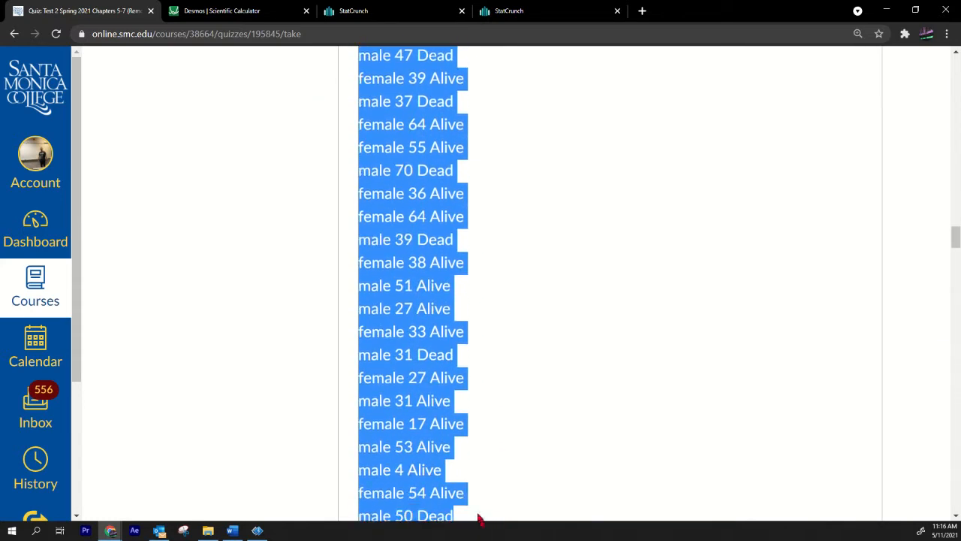
pyautogui.scroll(-3)
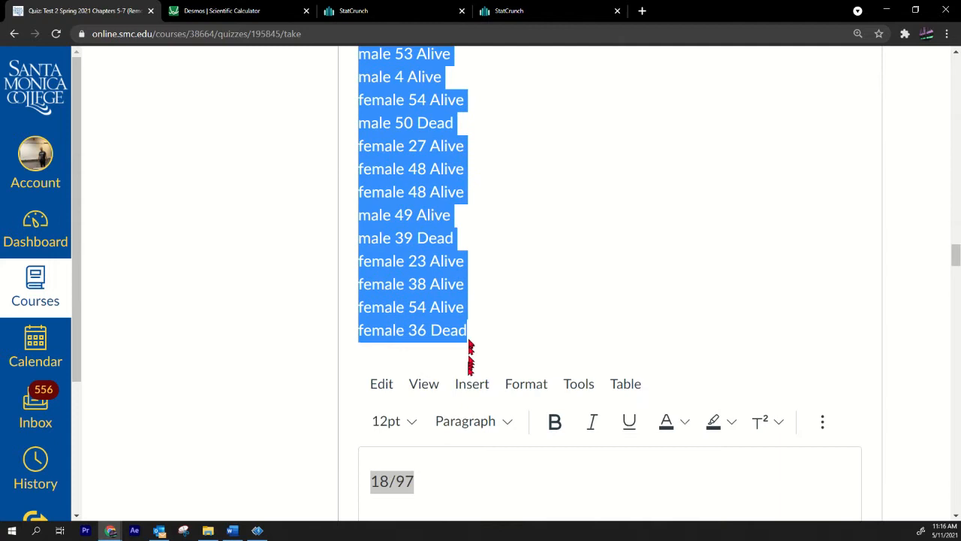
pyautogui.rightClick(451, 169)
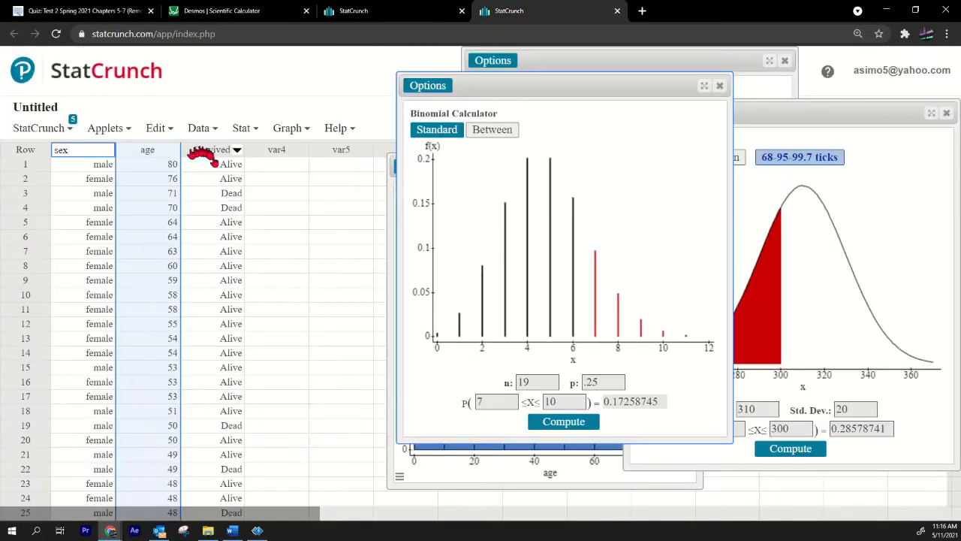
# Sort the StatCrunch table by age youngest first, then re-sort oldest first
pyautogui.click(173, 149)
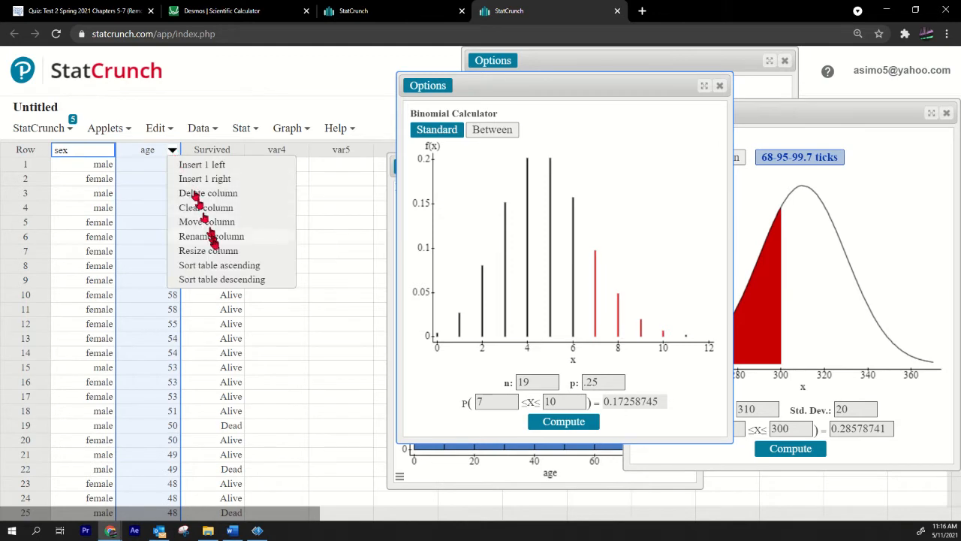
pyautogui.click(220, 265)
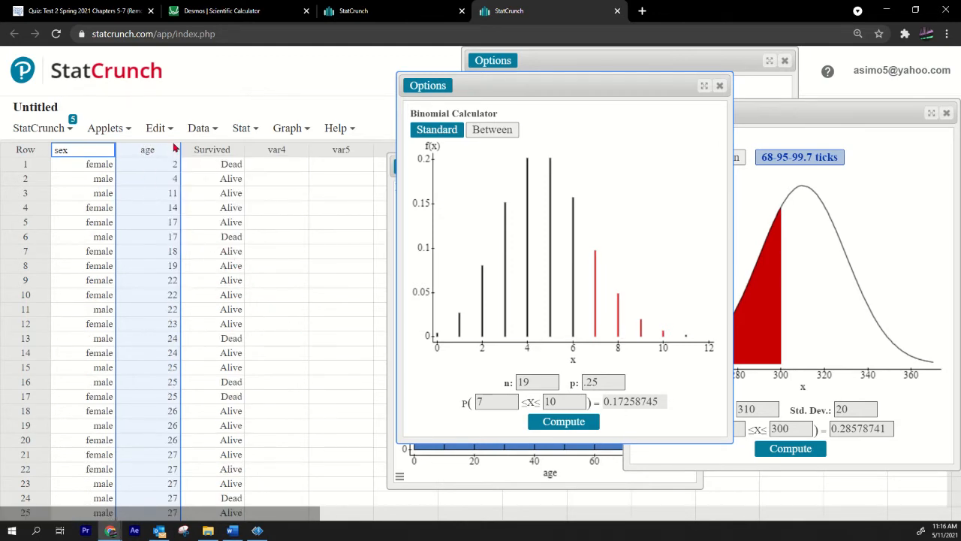
pyautogui.click(172, 149)
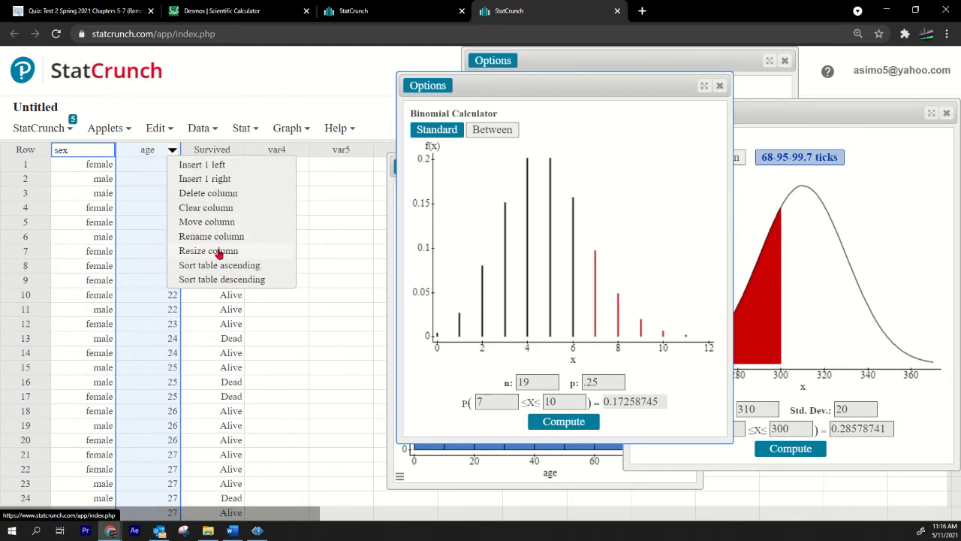
pyautogui.click(221, 279)
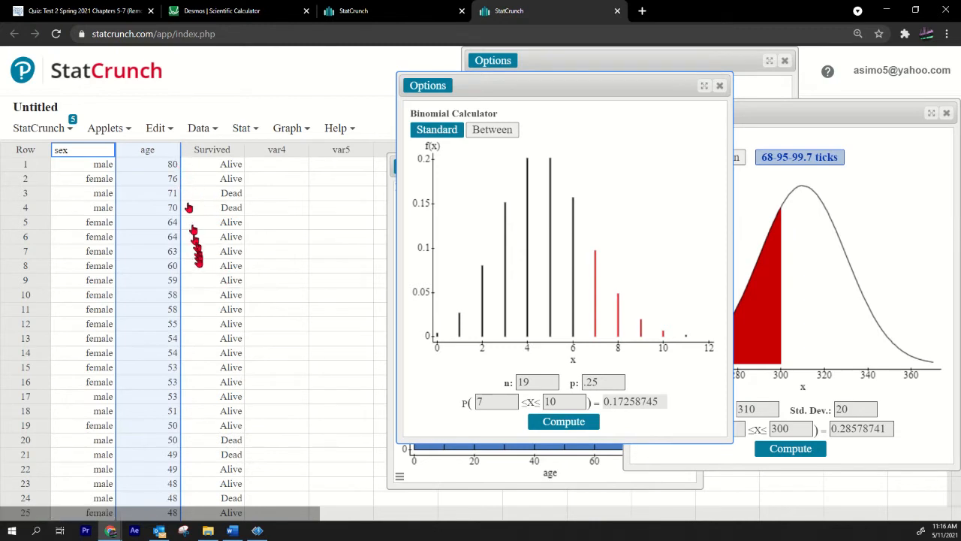
pyautogui.moveTo(178, 413)
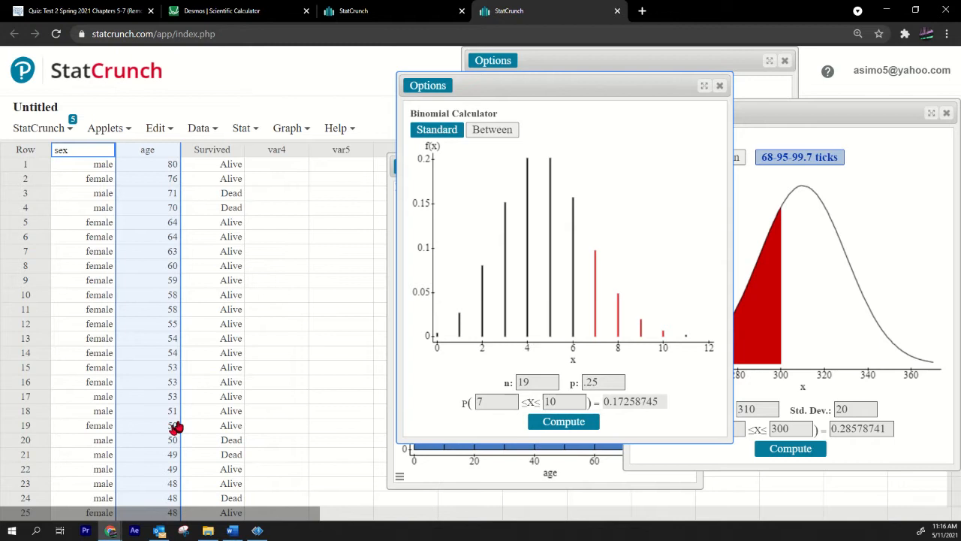
pyautogui.moveTo(172, 396)
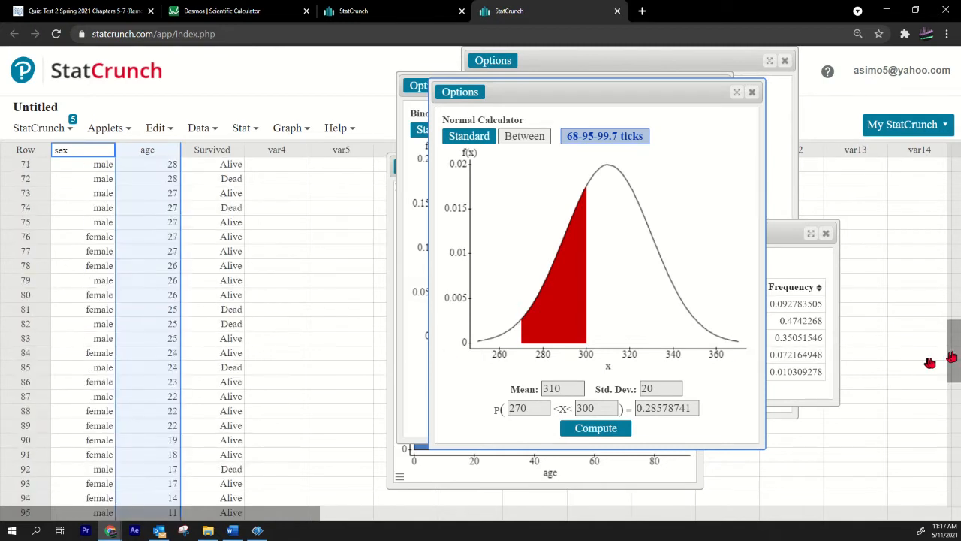
pyautogui.scroll(-3)
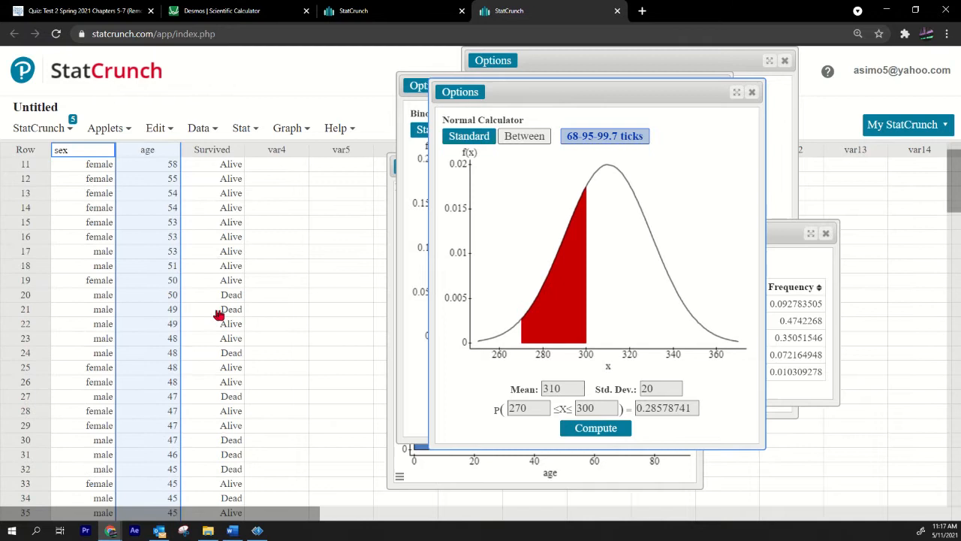
pyautogui.scroll(3)
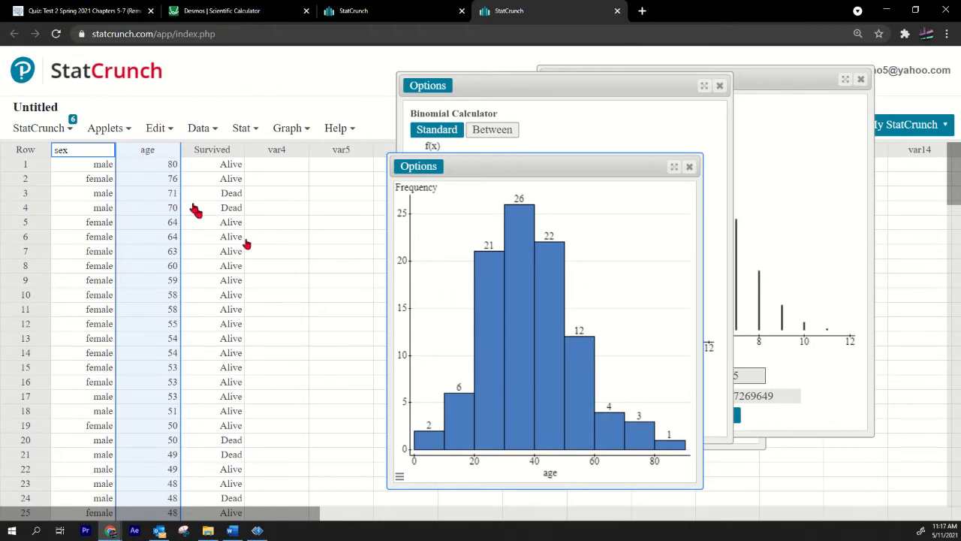
# Draw an age histogram with bins starting at 0 and width 10
pyautogui.click(242, 128)
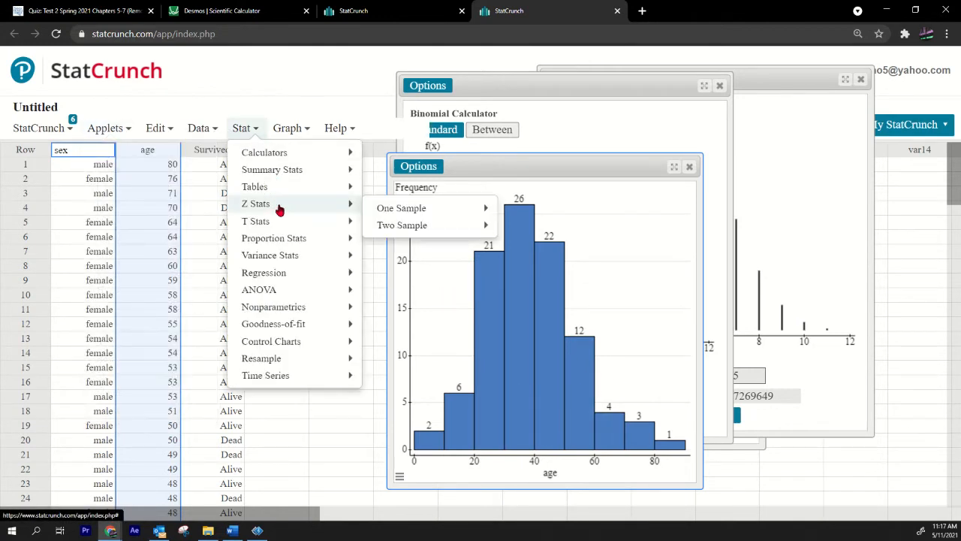
pyautogui.click(287, 127)
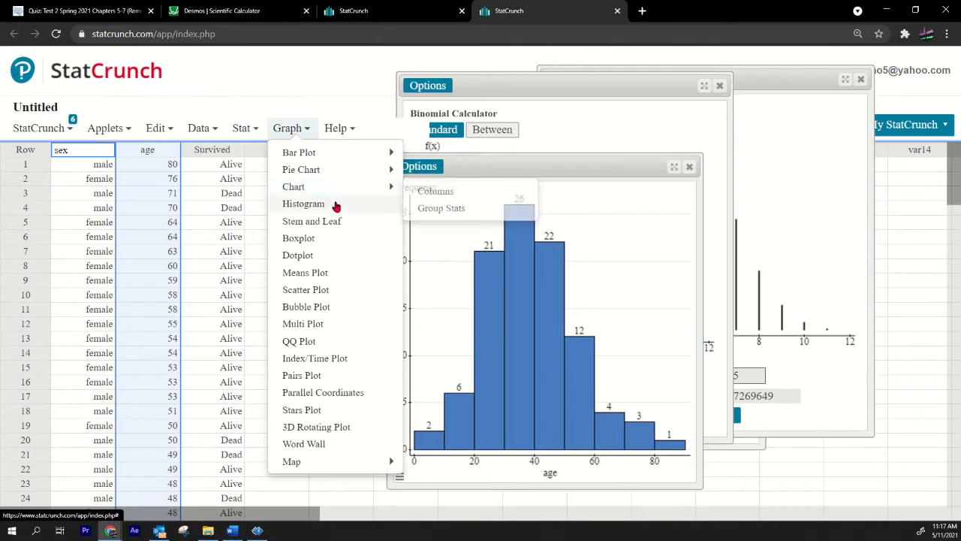
pyautogui.click(303, 203)
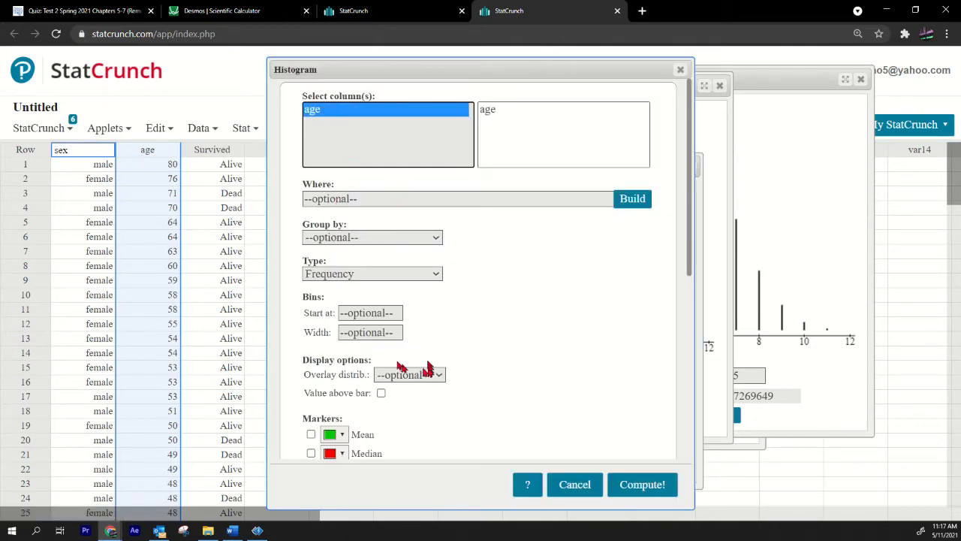
pyautogui.write('0')
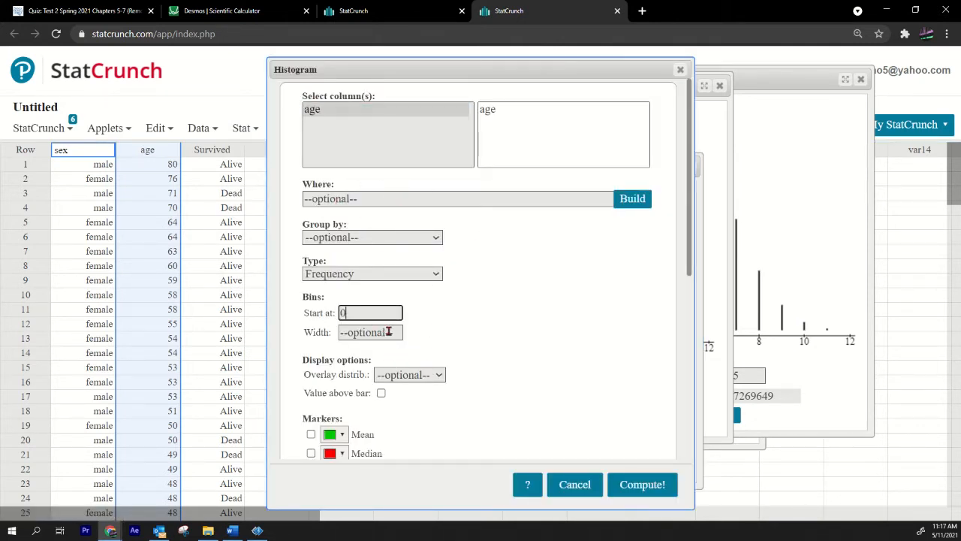
pyautogui.write('10')
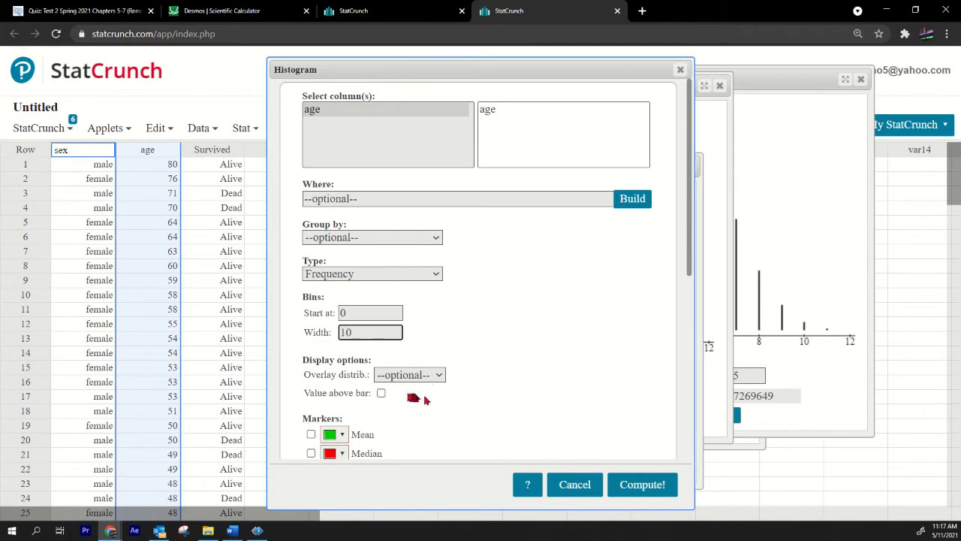
pyautogui.click(642, 484)
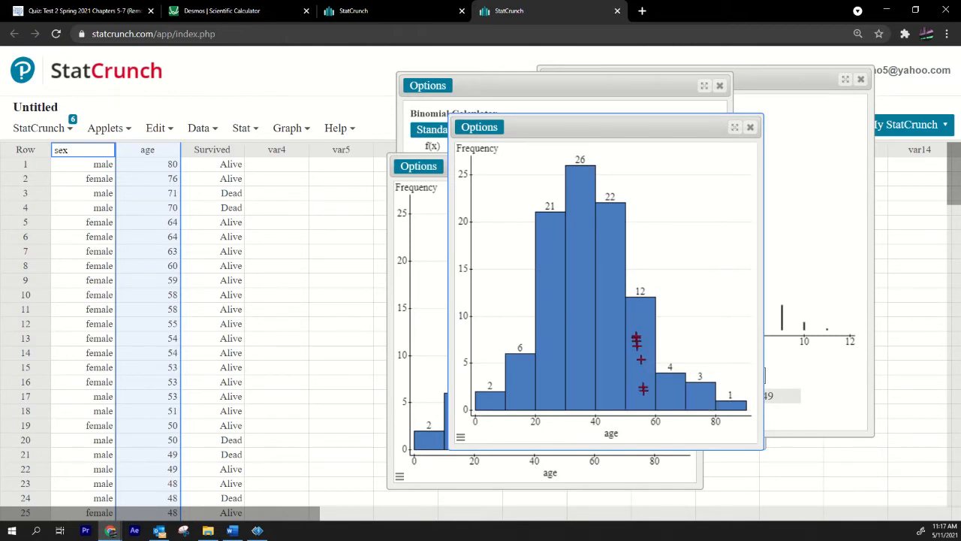
pyautogui.moveTo(647, 364)
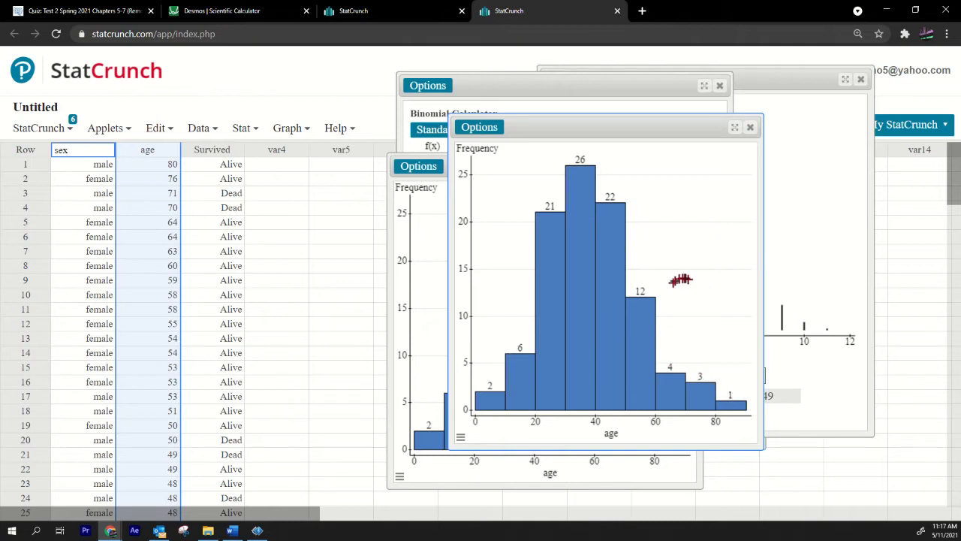
pyautogui.moveTo(669, 398)
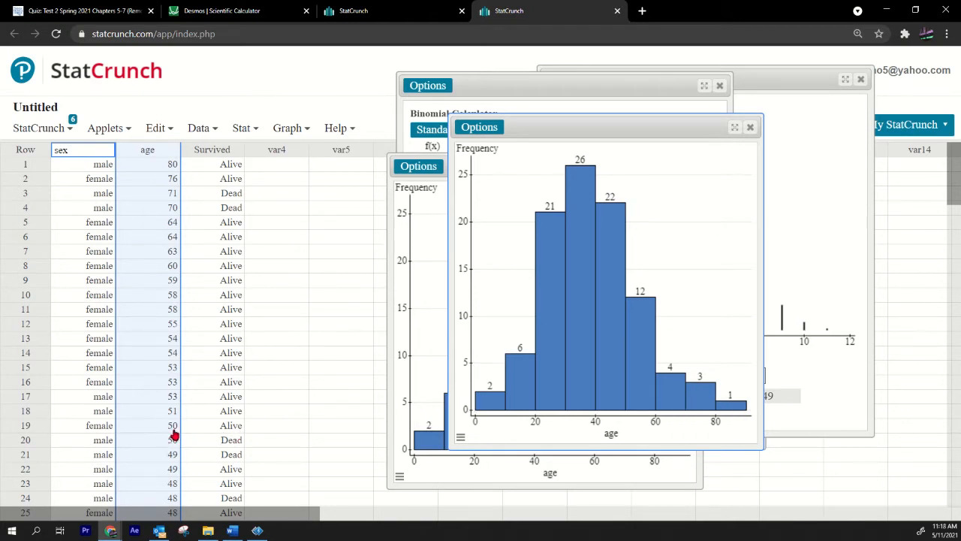
pyautogui.moveTo(174, 436)
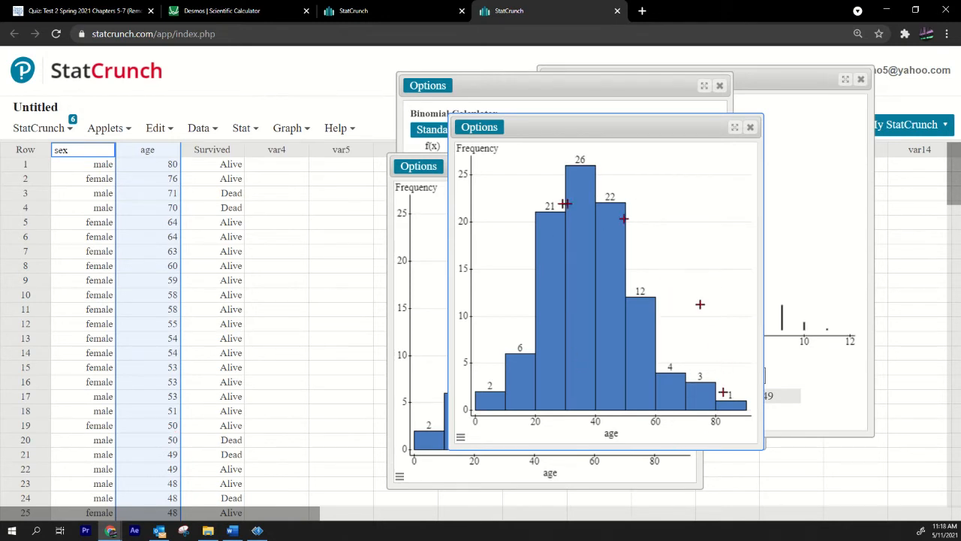
pyautogui.moveTo(591, 325)
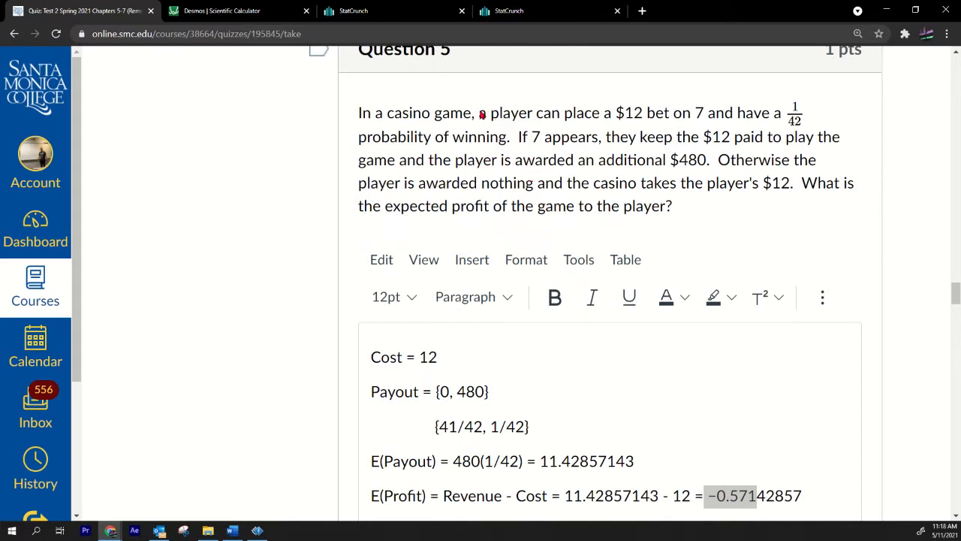
# Highlight Question 5's −0.57142857 expected profit and cost of 12, then view Question 6
pyautogui.moveTo(478, 112); pyautogui.dragTo(672, 206)
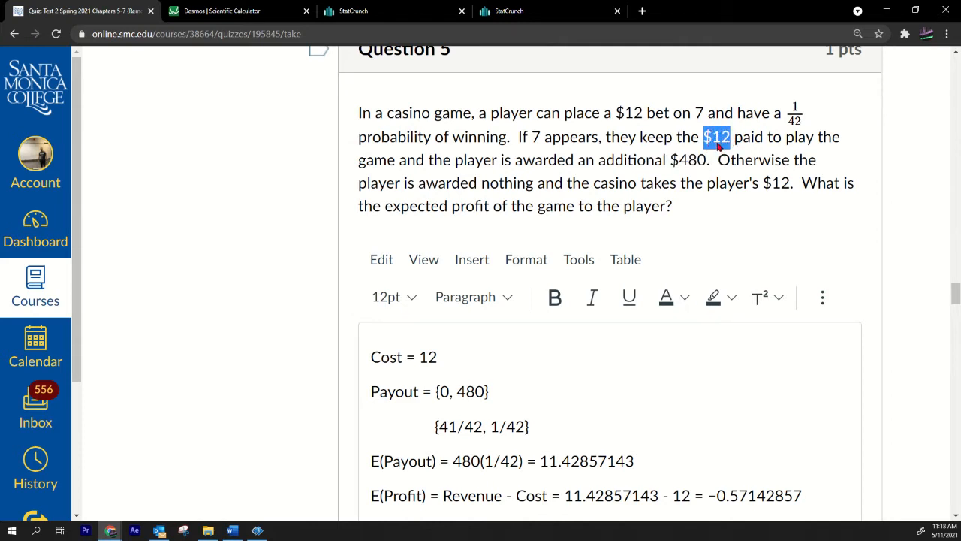
pyautogui.moveTo(713, 150)
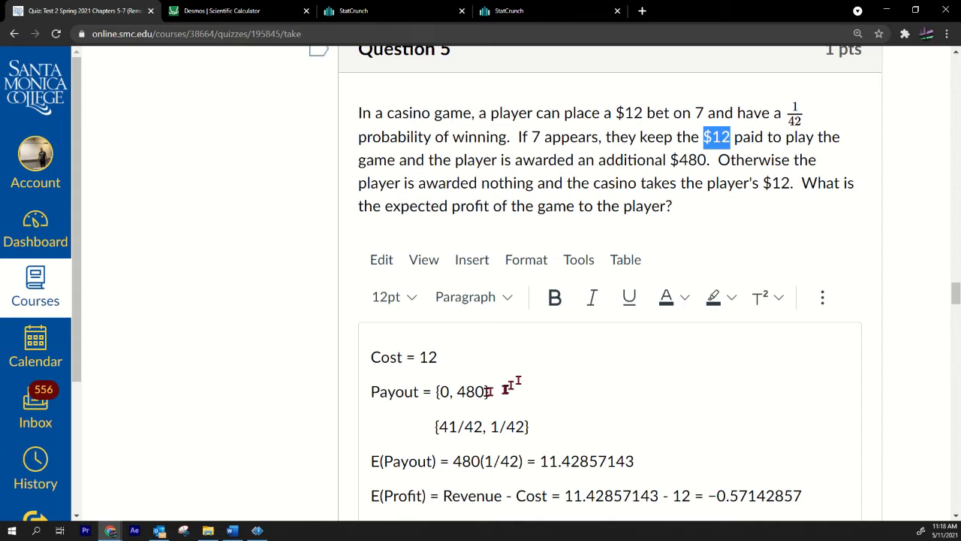
pyautogui.doubleClick(470, 392)
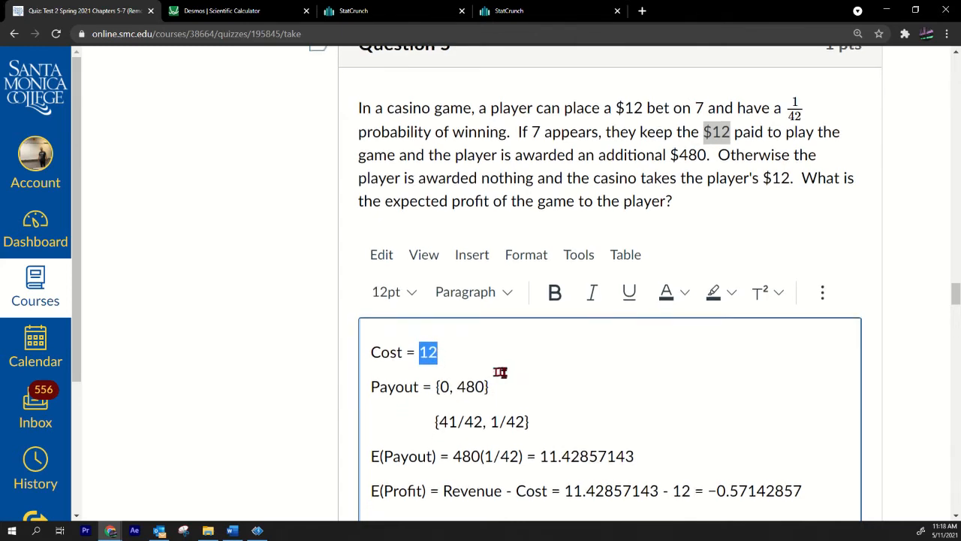
pyautogui.scroll(-3)
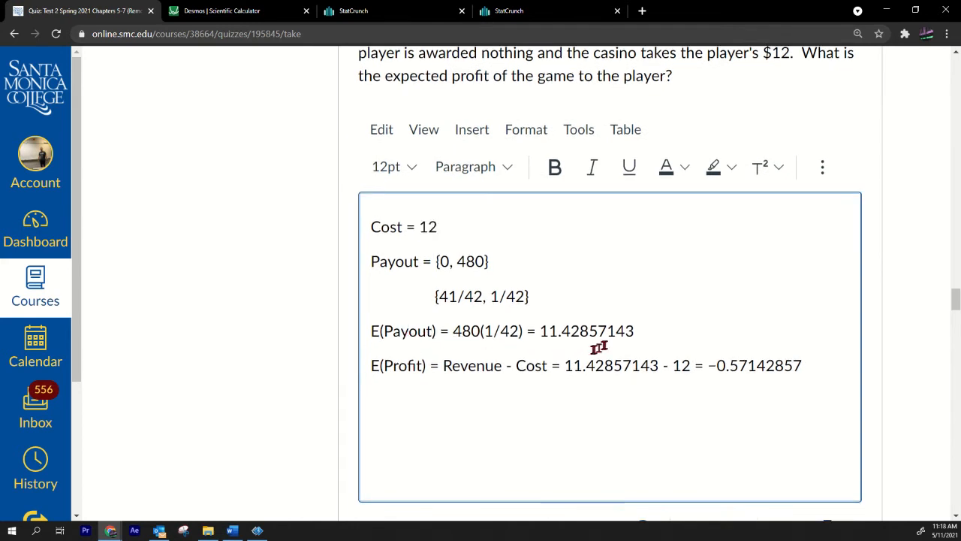
pyautogui.moveTo(539, 331); pyautogui.dragTo(581, 330)
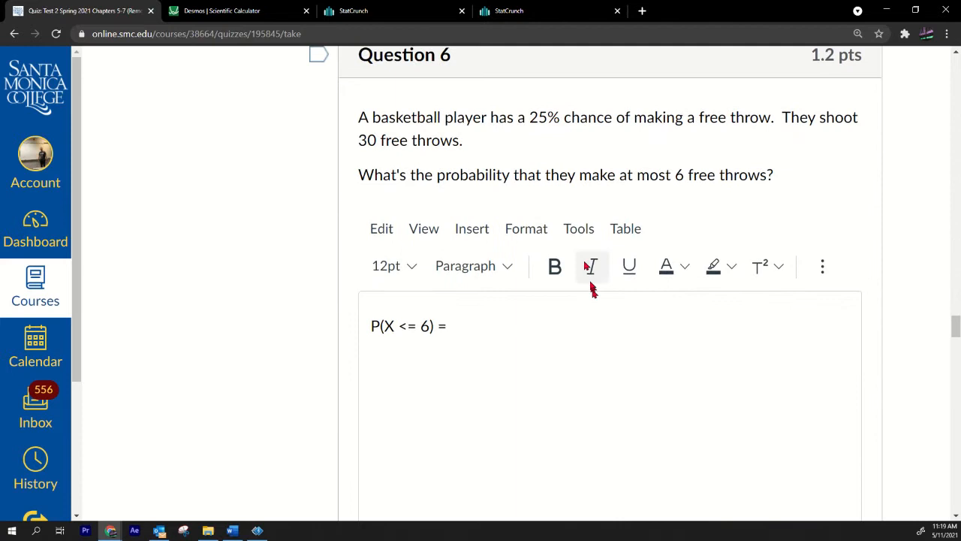
# Bring up the StatCrunch binomial calculator for the free-throw question
pyautogui.doubleClick(608, 117)
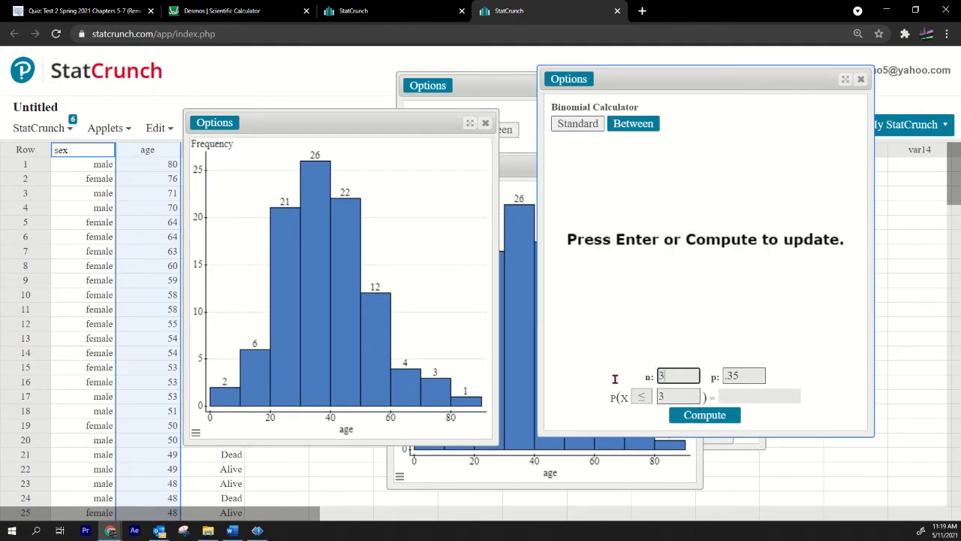
# Enter n = 30 and p = .25 in the binomial calculator
pyautogui.write('0')
pyautogui.click(743, 375)
pyautogui.write('.25')
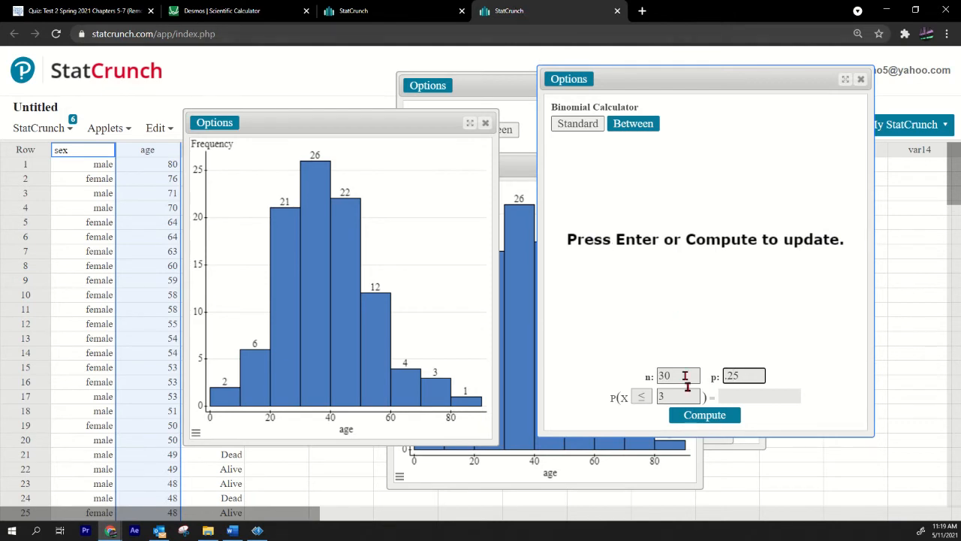
pyautogui.click(704, 414)
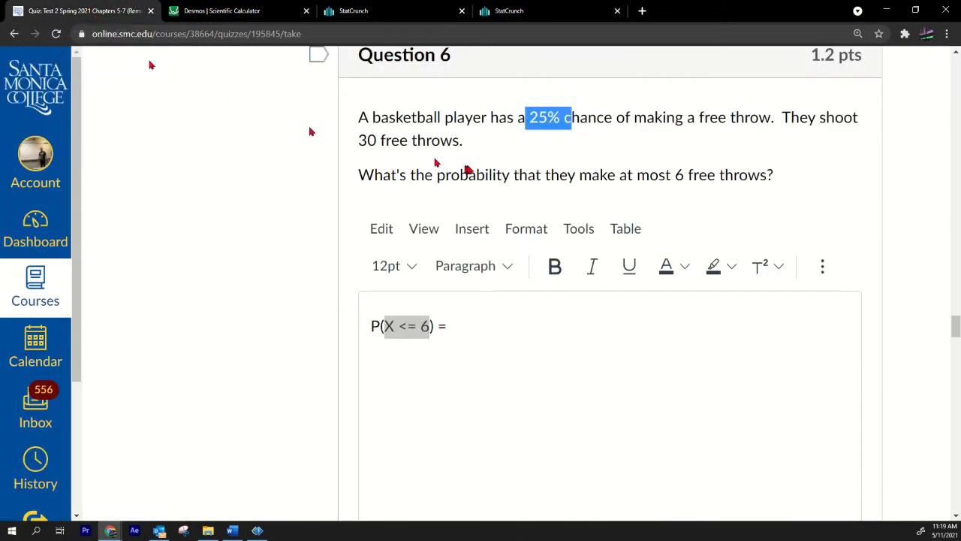
pyautogui.scroll(-3)
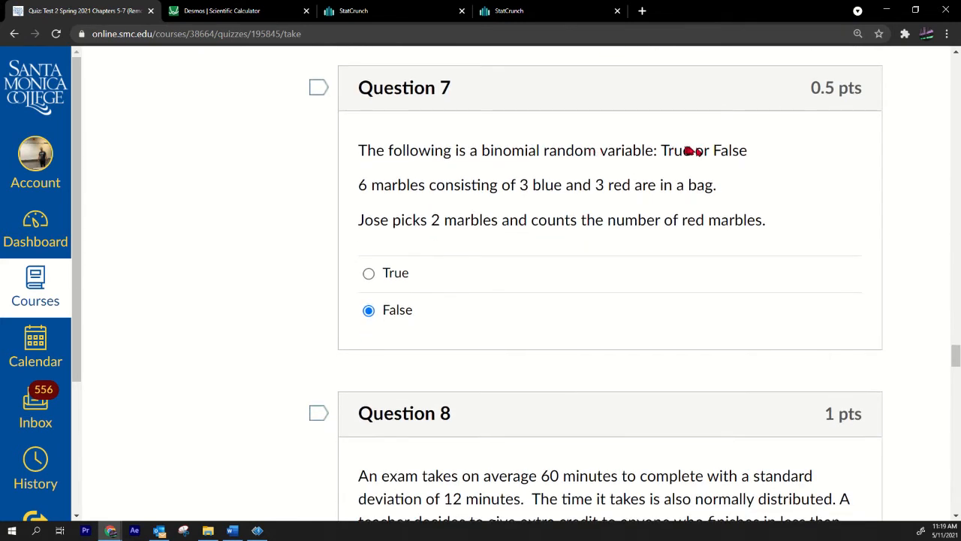
pyautogui.moveTo(394, 324)
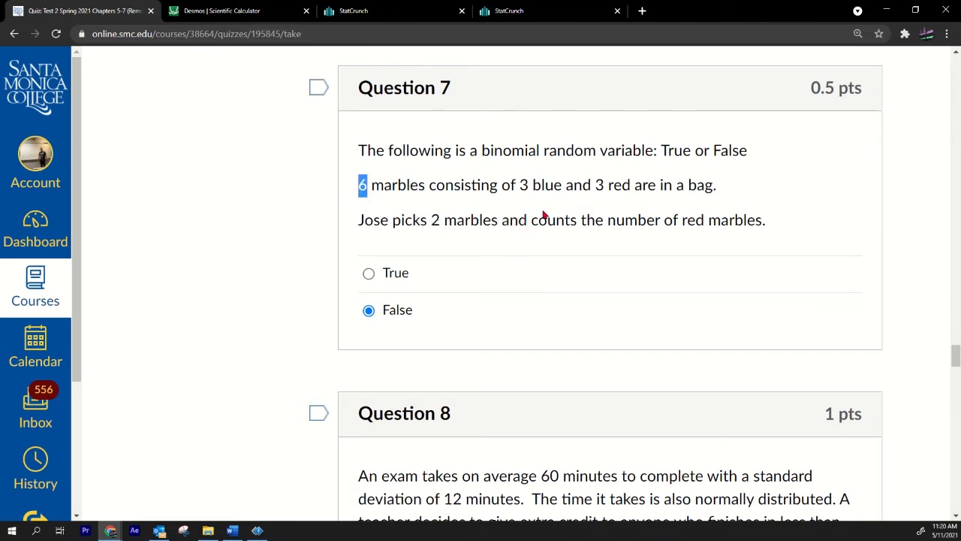
pyautogui.moveTo(485, 150)
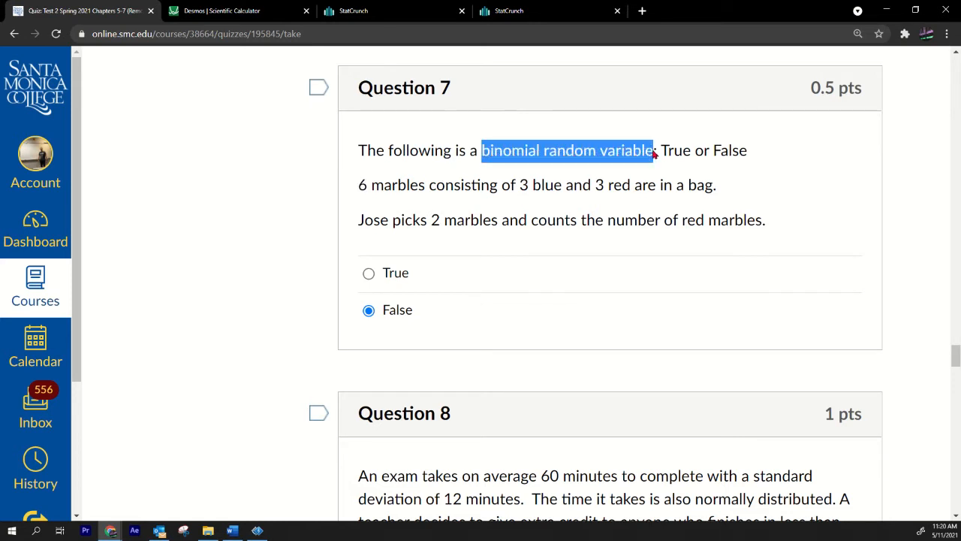
pyautogui.moveTo(548, 206)
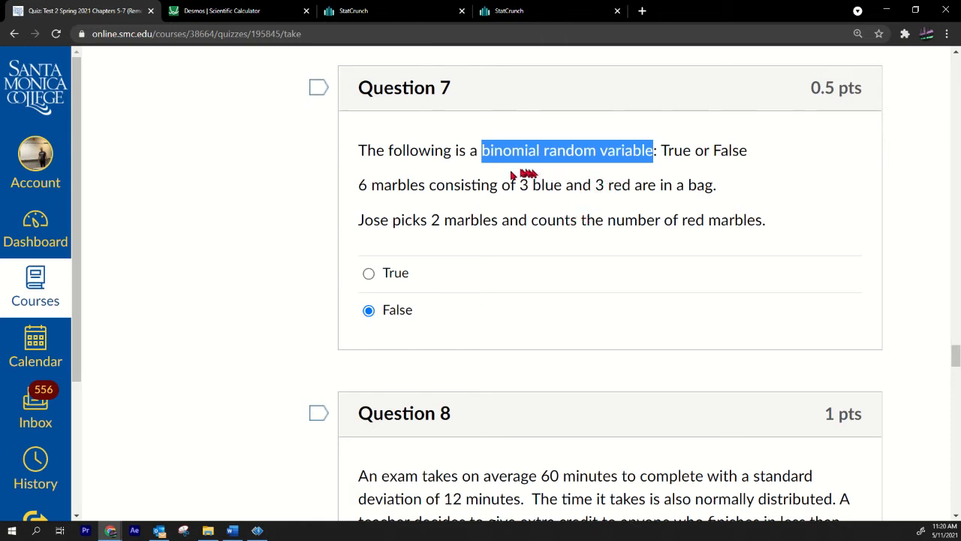
pyautogui.moveTo(600, 169)
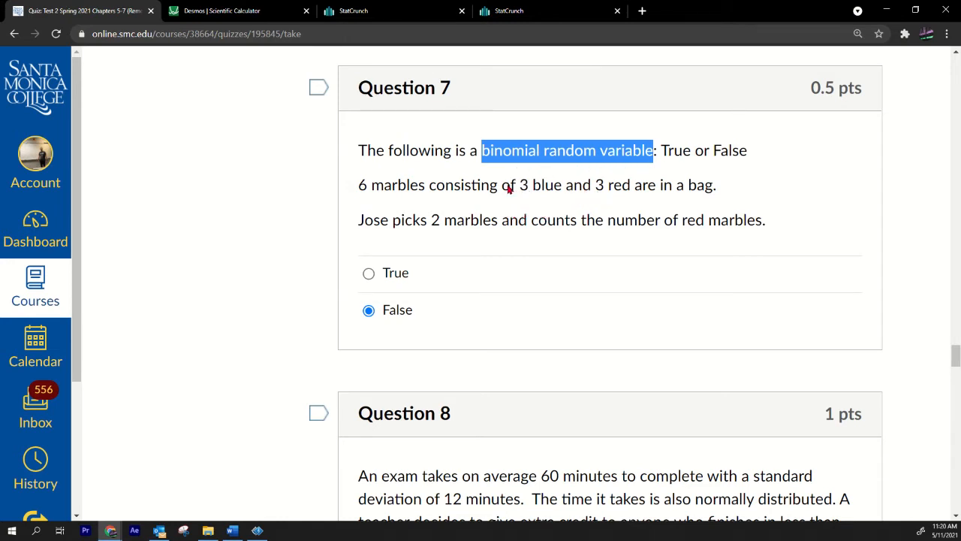
pyautogui.moveTo(509, 194)
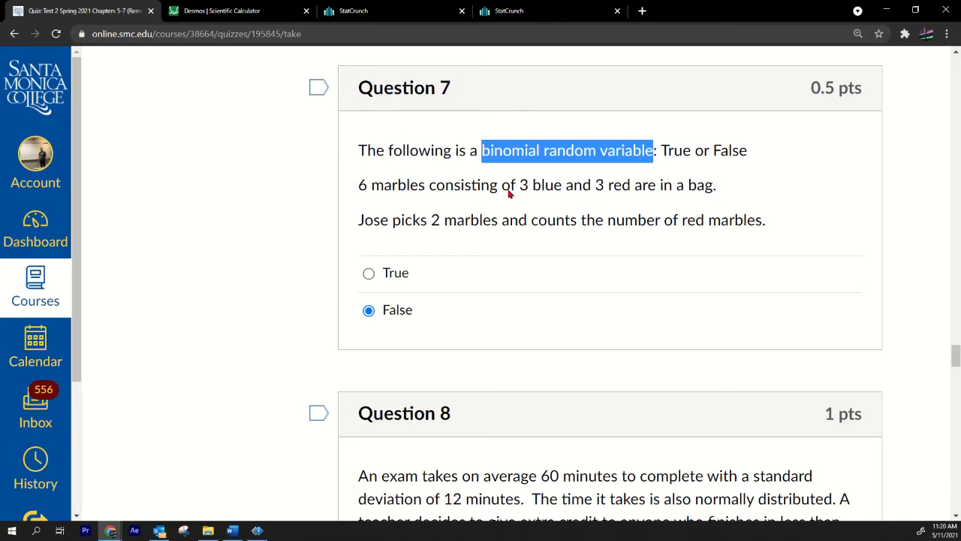
pyautogui.moveTo(462, 270)
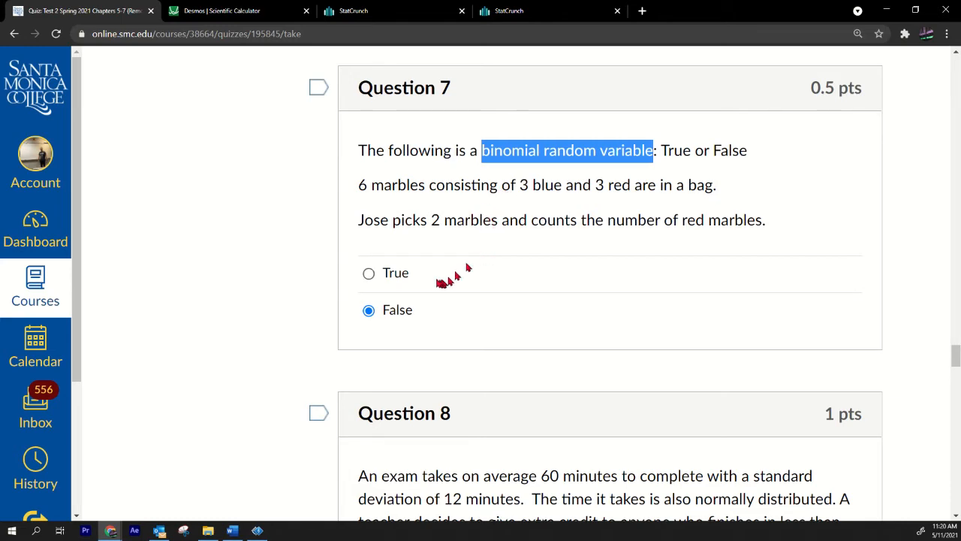
pyautogui.scroll(-3)
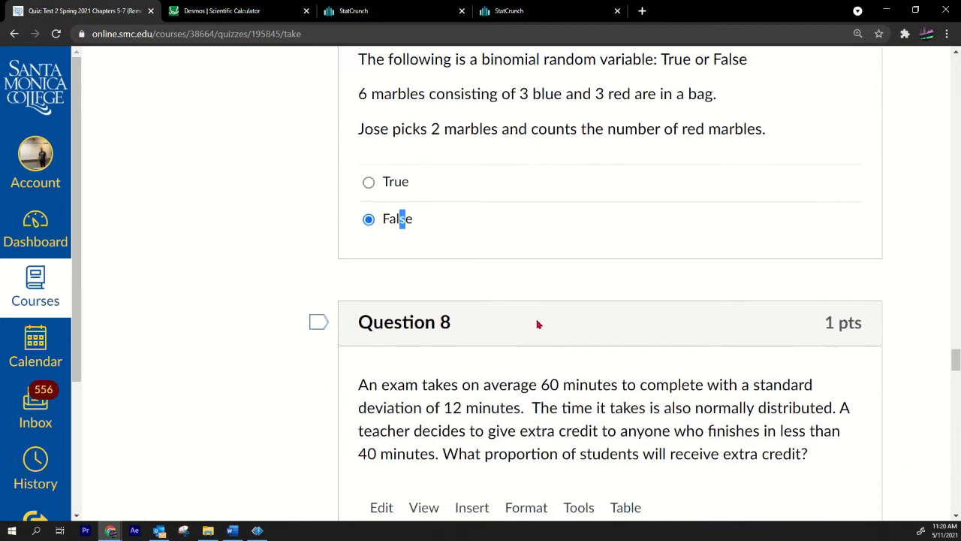
# Scroll to Question 8 and highlight its wording and extra-credit condition
pyautogui.scroll(-3)
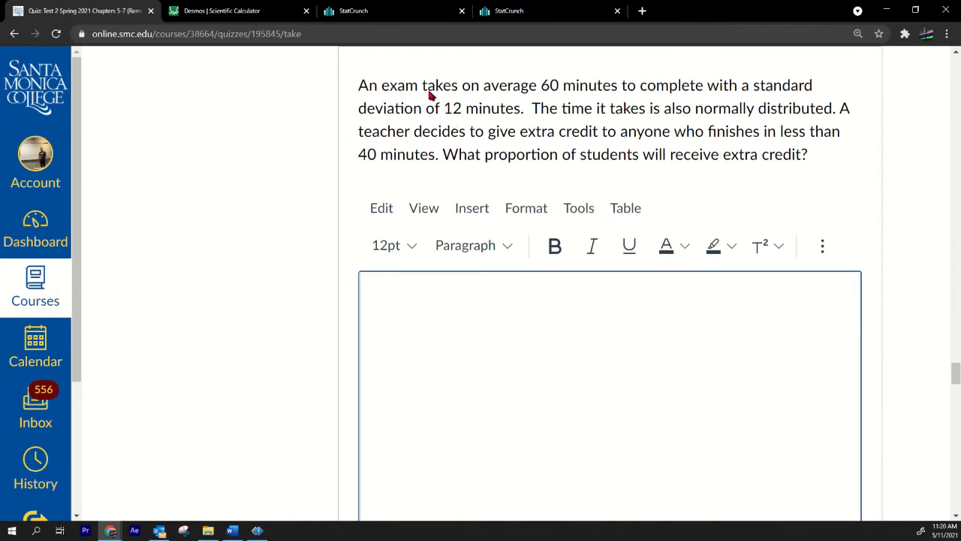
pyautogui.moveTo(426, 85); pyautogui.dragTo(644, 85)
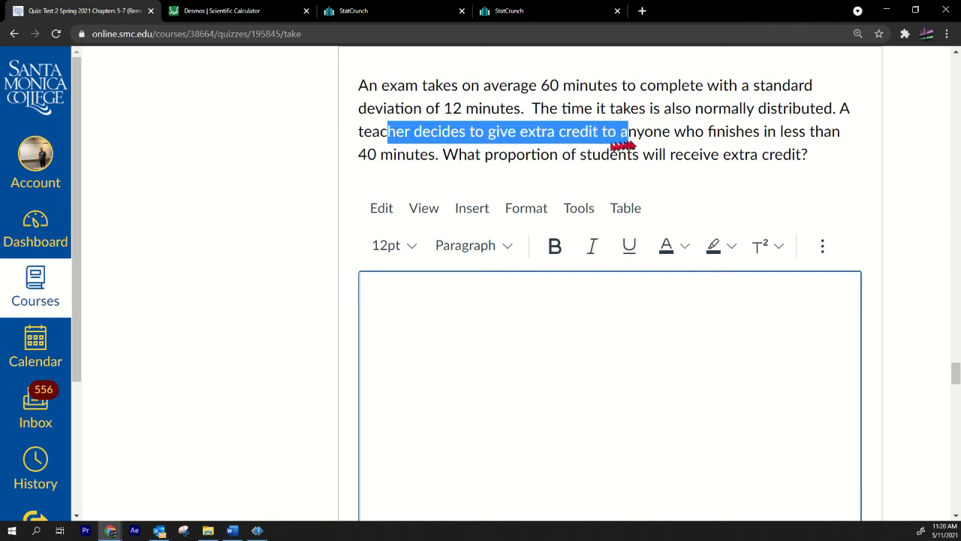
pyautogui.moveTo(622, 130); pyautogui.dragTo(839, 131)
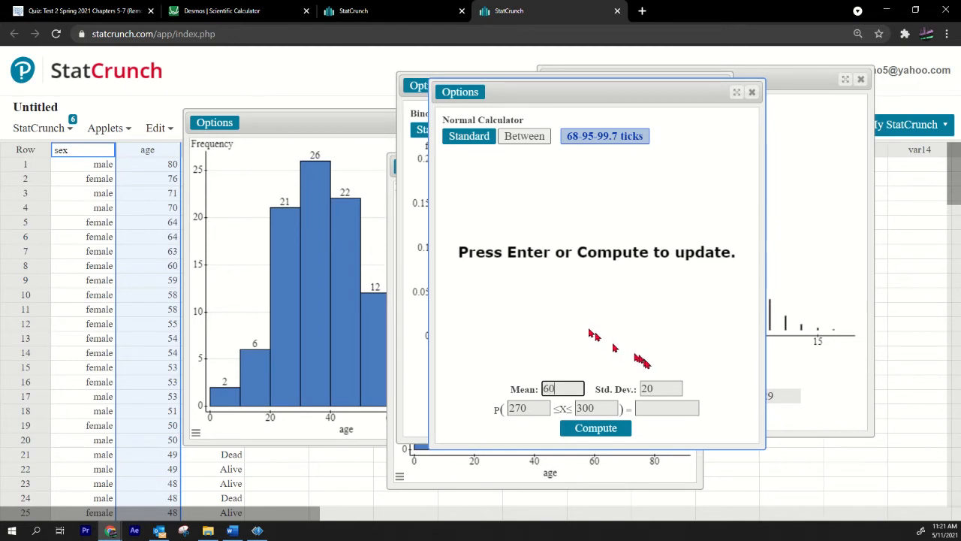
# Enter SD 12 with mean 60, get P(X ≤ 40) = 0.04779035, and go back to the quiz
pyautogui.click(469, 135)
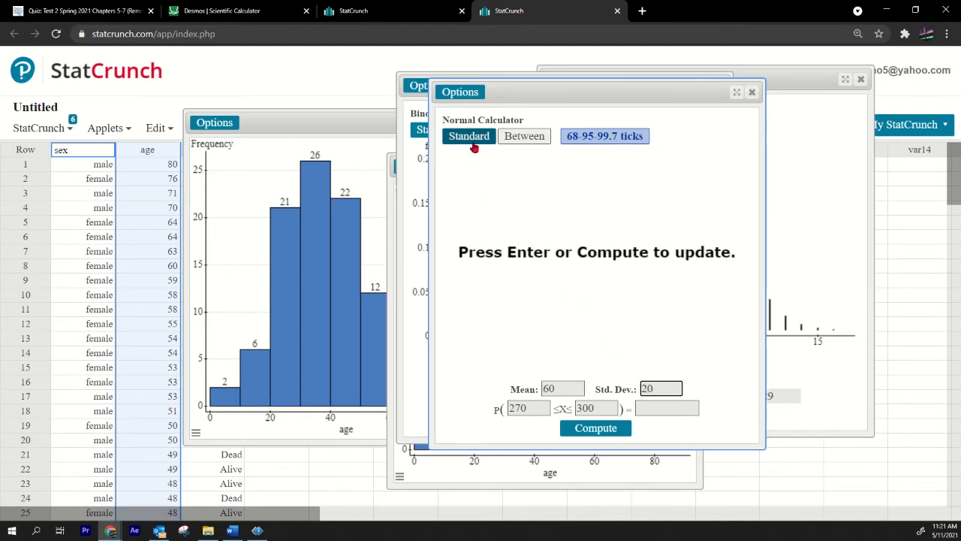
pyautogui.write('12')
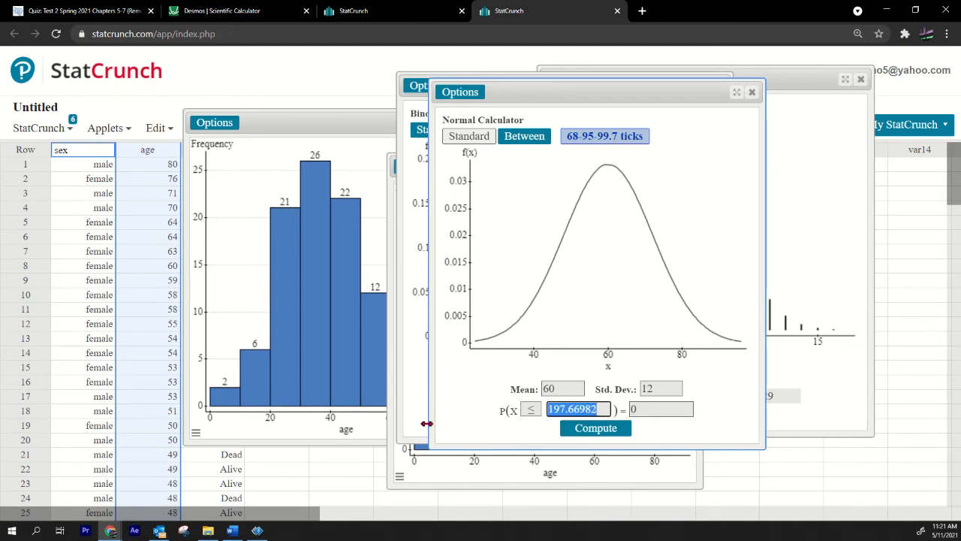
pyautogui.click(595, 428)
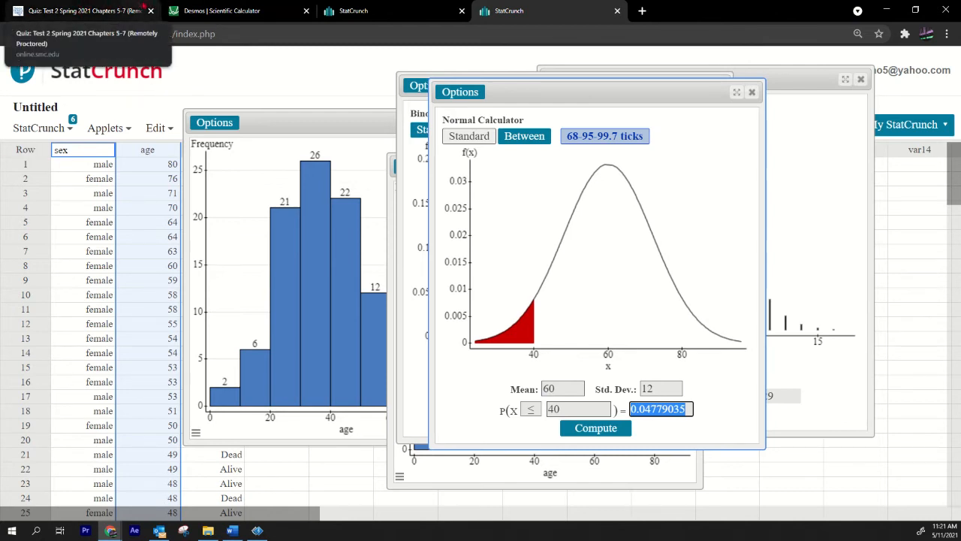
pyautogui.click(83, 11)
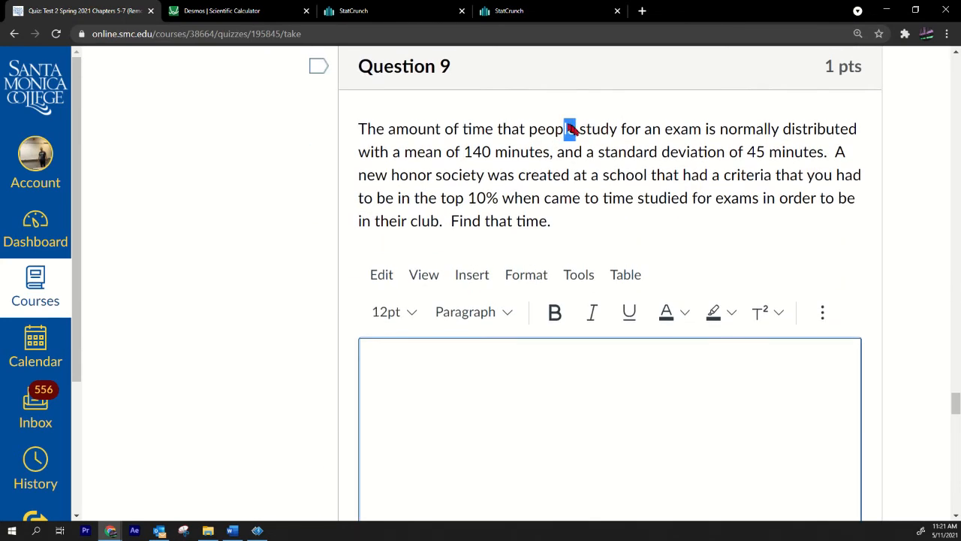
# Highlight Question 9's study-time description and enter mean 140, SD 45 in the Normal Calculator
pyautogui.moveTo(567, 128); pyautogui.dragTo(548, 221)
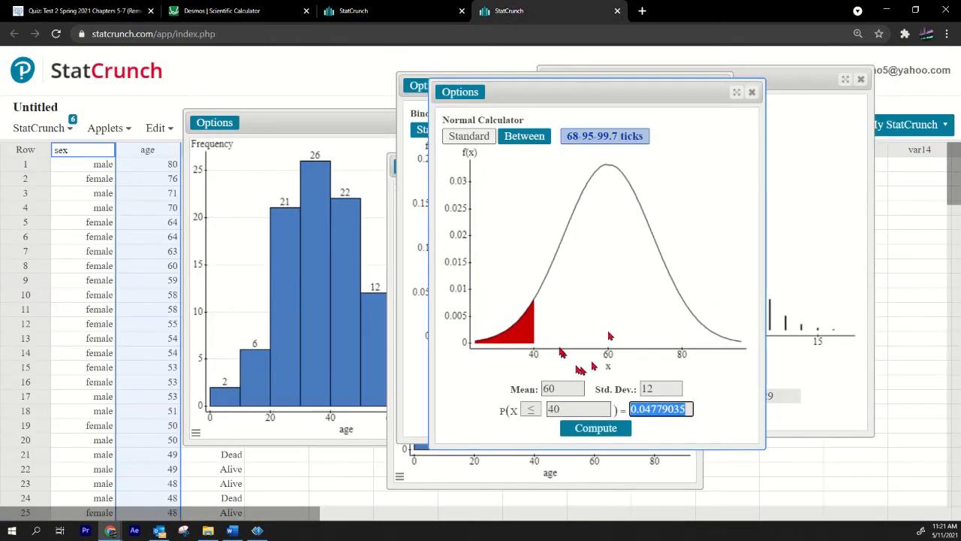
pyautogui.write('14')
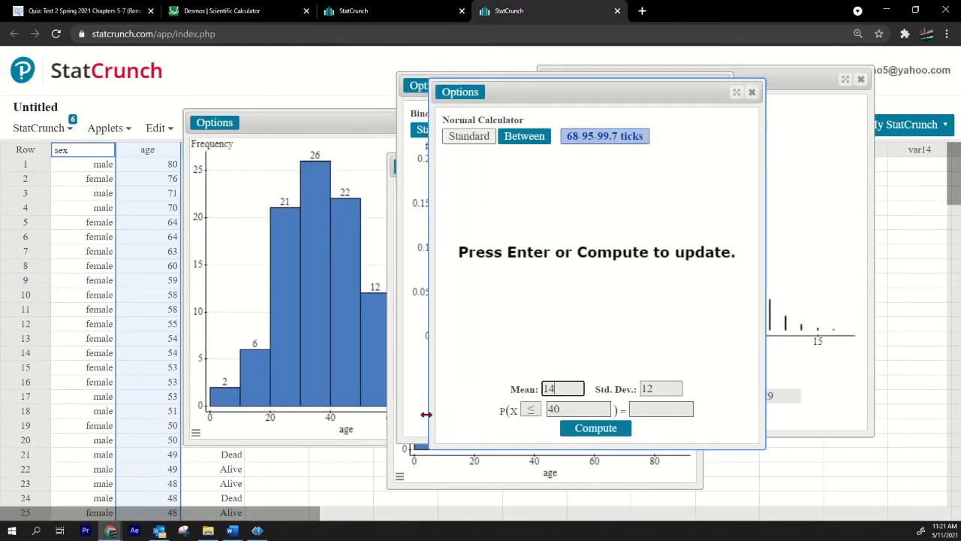
pyautogui.write('45')
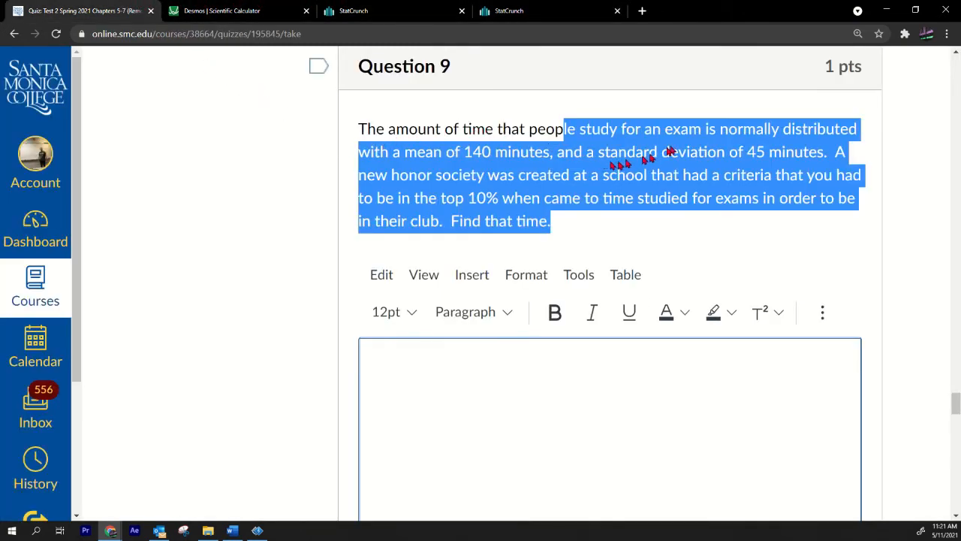
pyautogui.moveTo(556, 180)
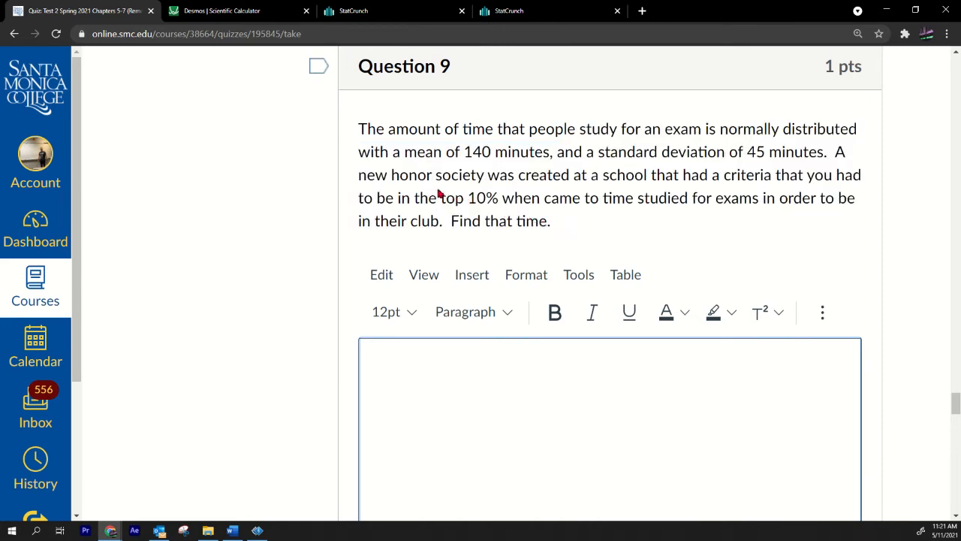
pyautogui.moveTo(439, 198); pyautogui.dragTo(550, 220)
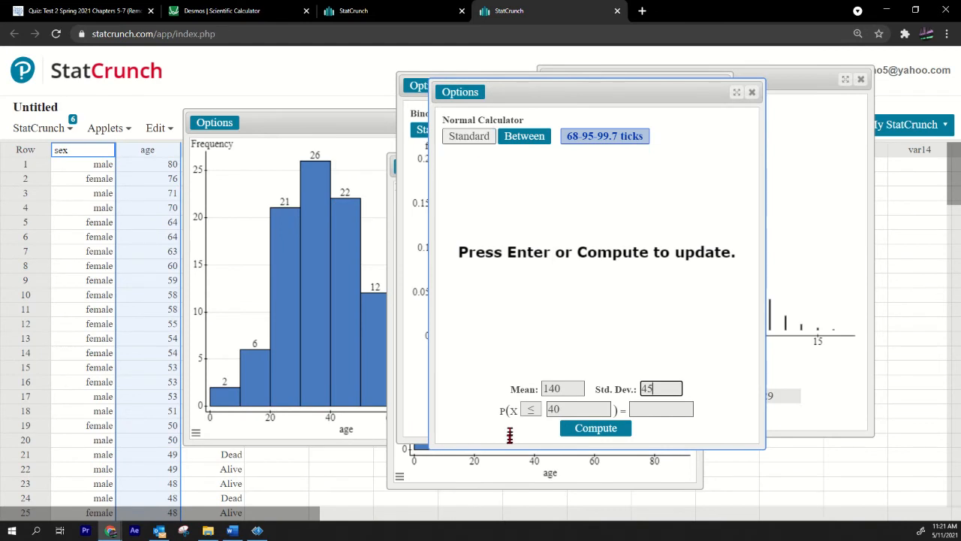
# Compute the P(X ≥ ?) = .1 cutoff, giving 197.66982 minutes, and return to Question 9
pyautogui.click(595, 427)
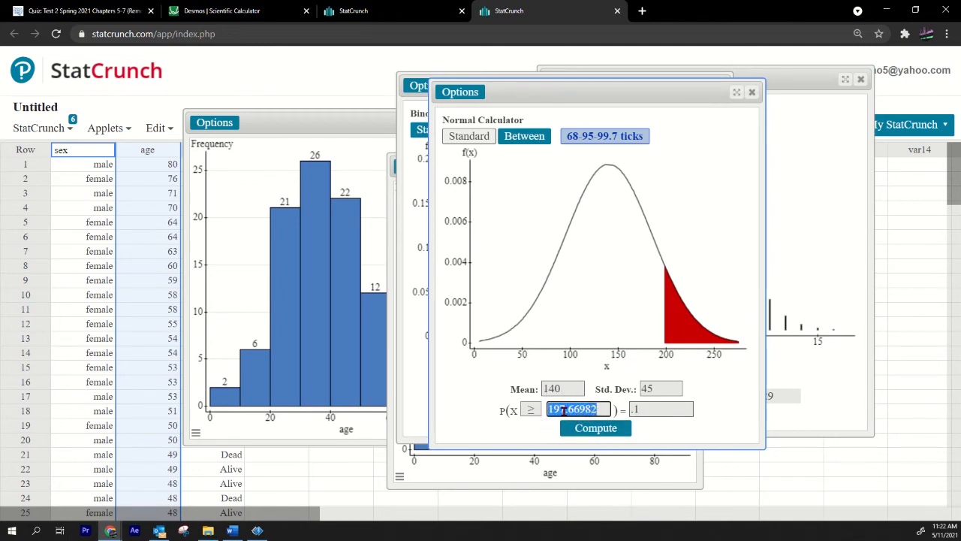
pyautogui.click(596, 428)
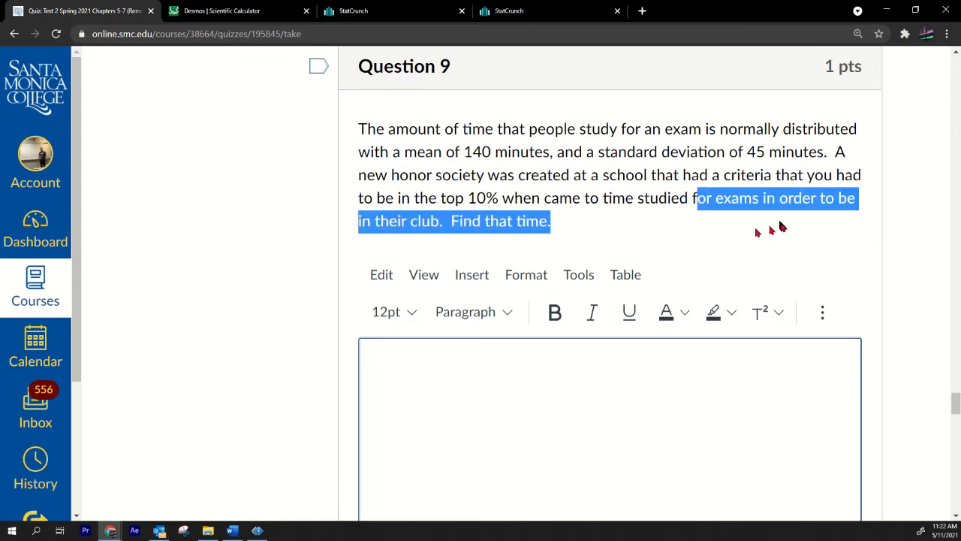
pyautogui.moveTo(703, 203)
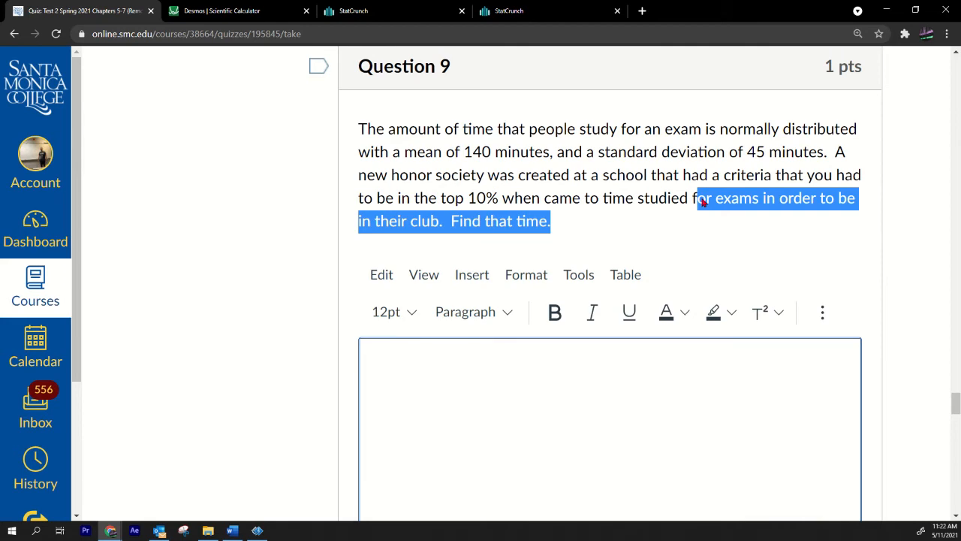
pyautogui.scroll(-3)
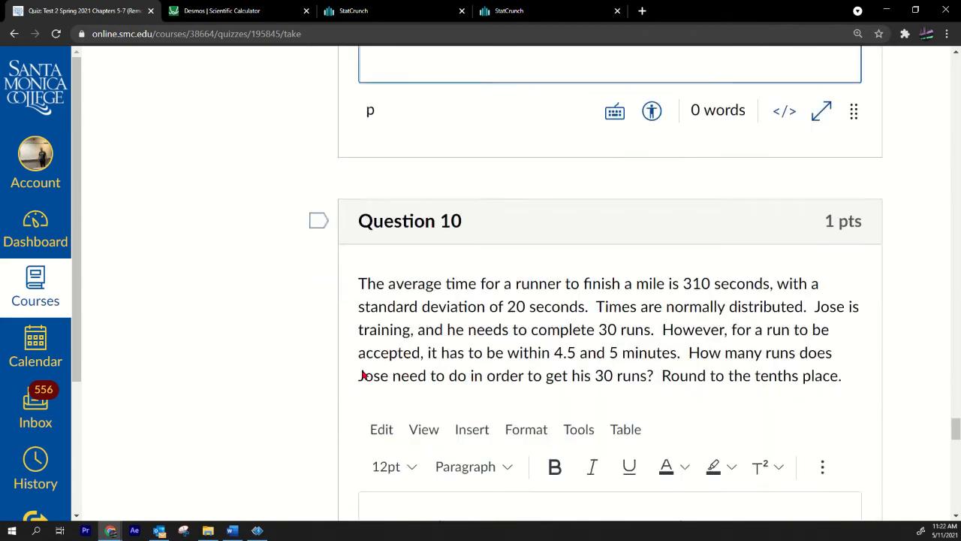
pyautogui.scroll(-3)
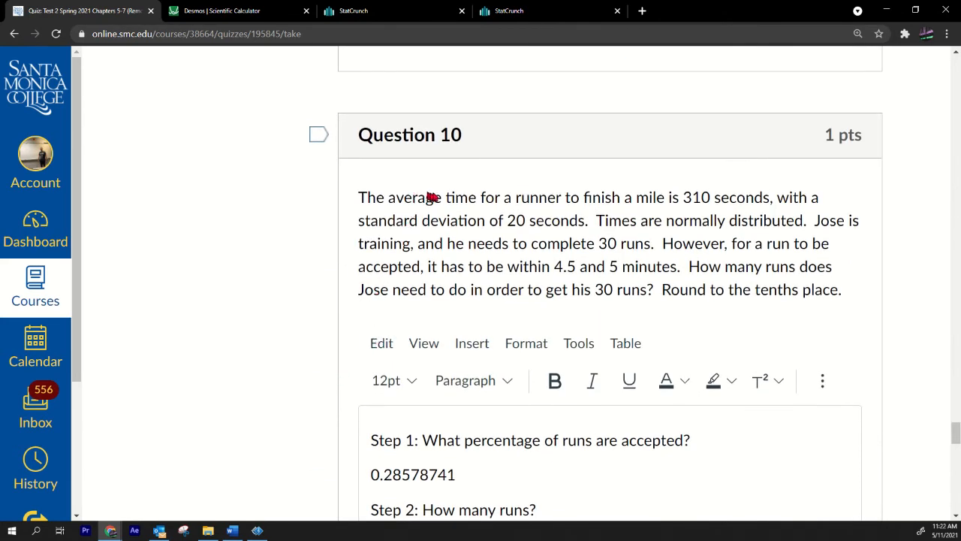
pyautogui.moveTo(432, 196); pyautogui.dragTo(526, 220)
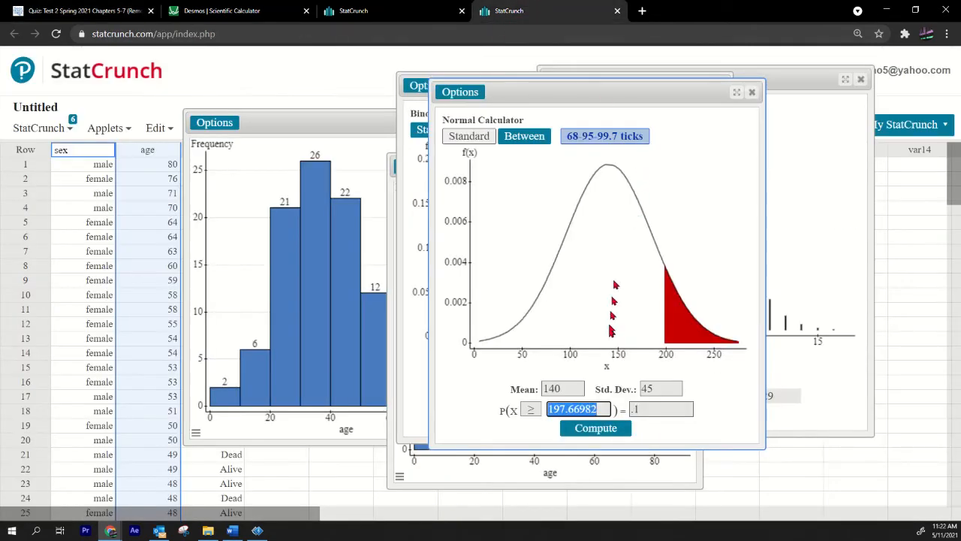
pyautogui.write('310')
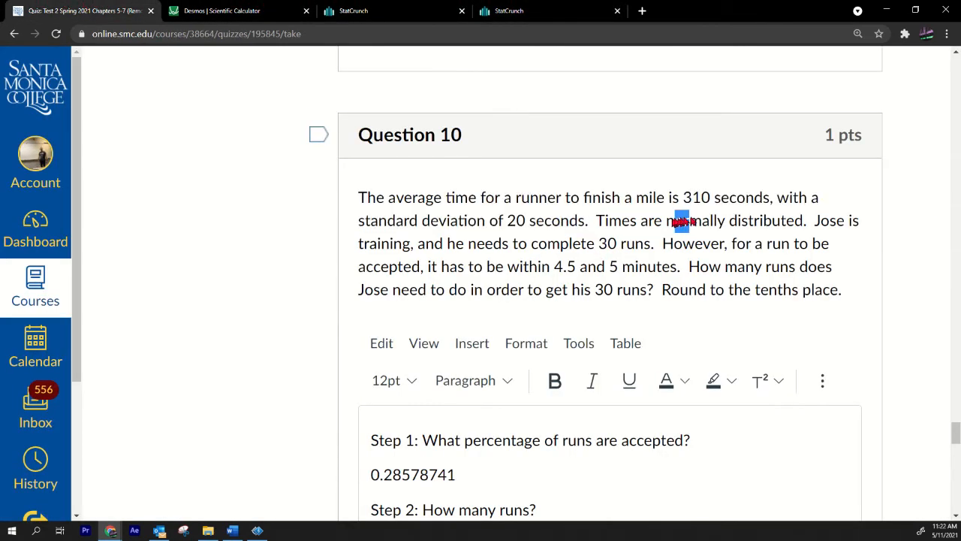
pyautogui.moveTo(477, 244); pyautogui.dragTo(571, 243)
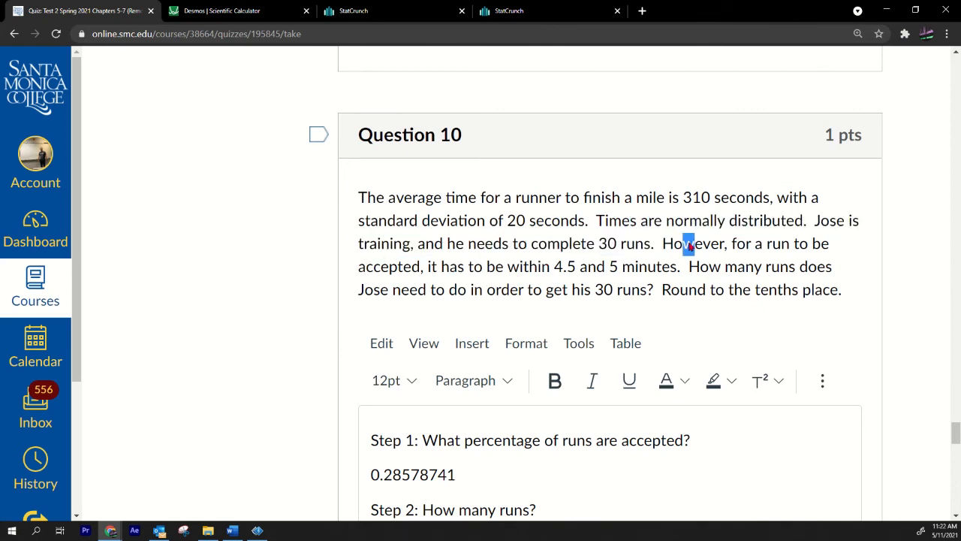
pyautogui.moveTo(680, 243); pyautogui.dragTo(608, 266)
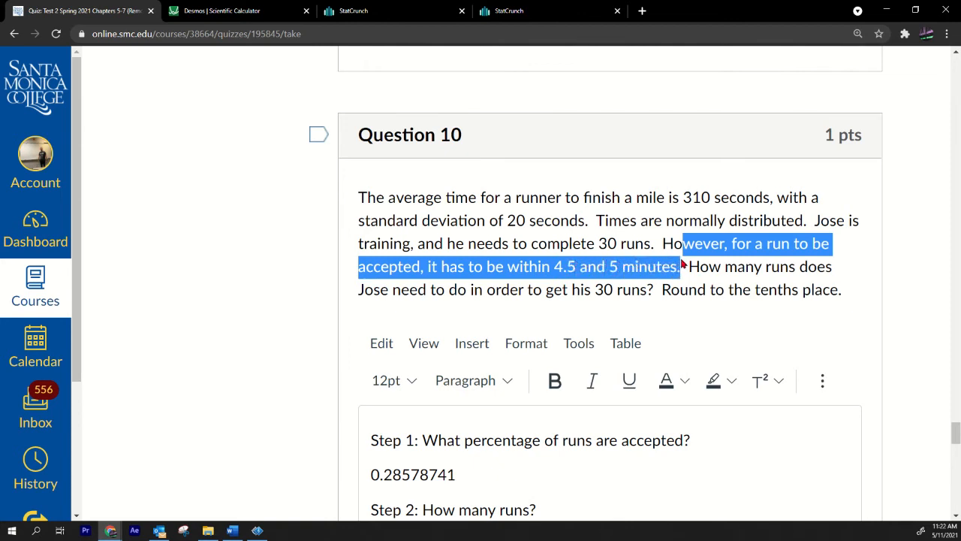
pyautogui.moveTo(572, 271)
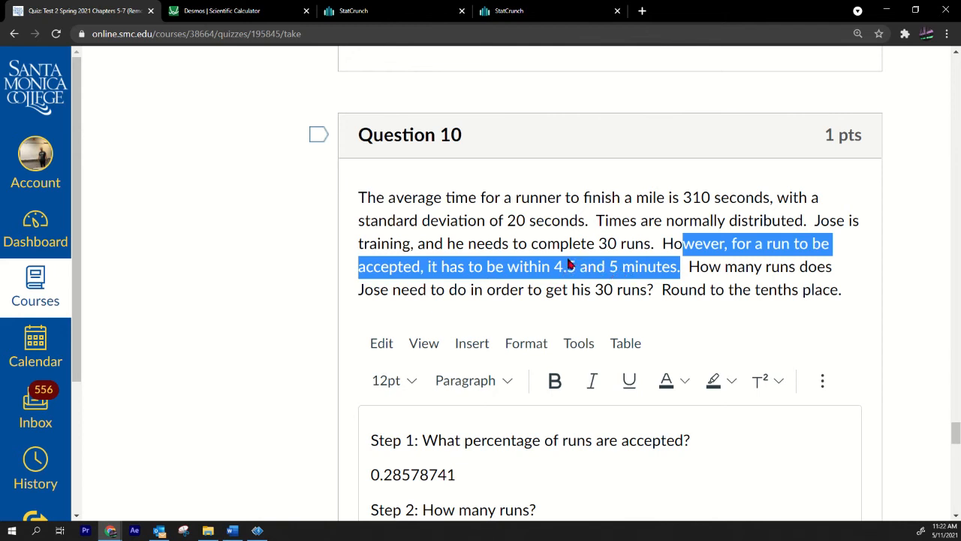
pyautogui.moveTo(612, 275)
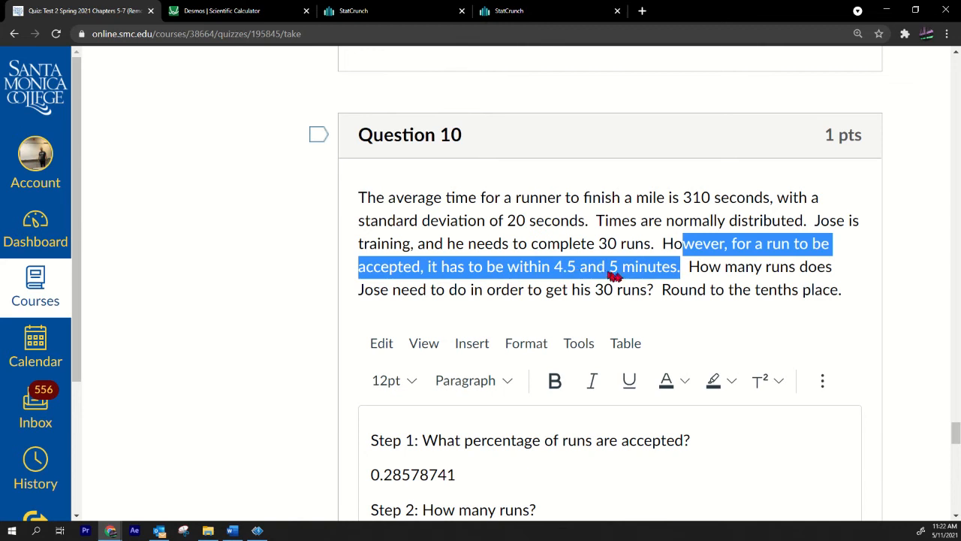
pyautogui.moveTo(578, 279)
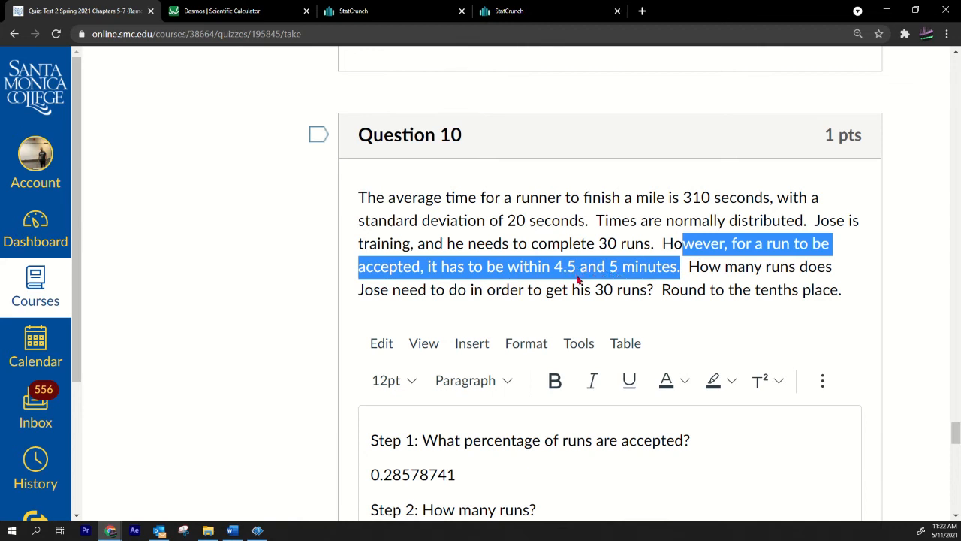
# Check 0.28578741 in StatCrunch and label Step 1 as 'P(270<= X <= 300) ='
pyautogui.click(509, 11)
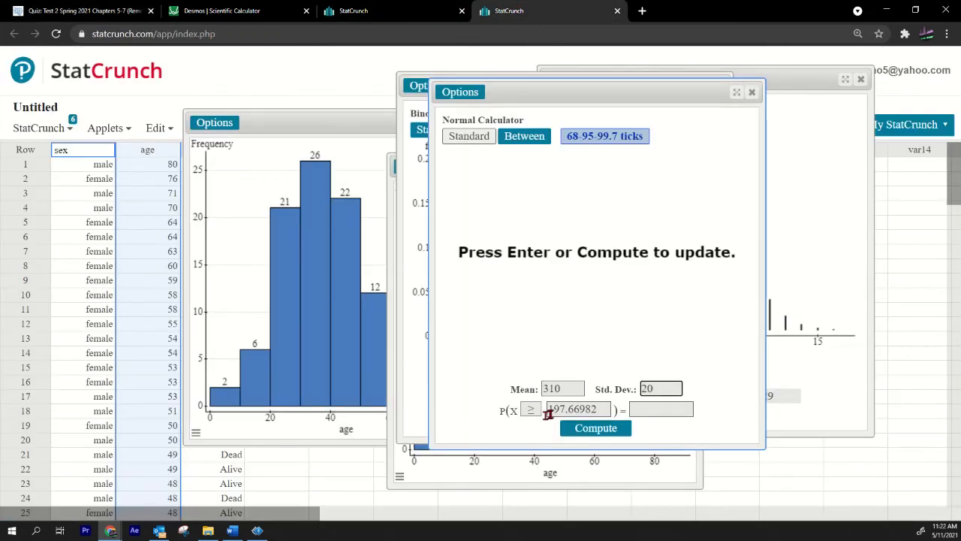
pyautogui.click(82, 11)
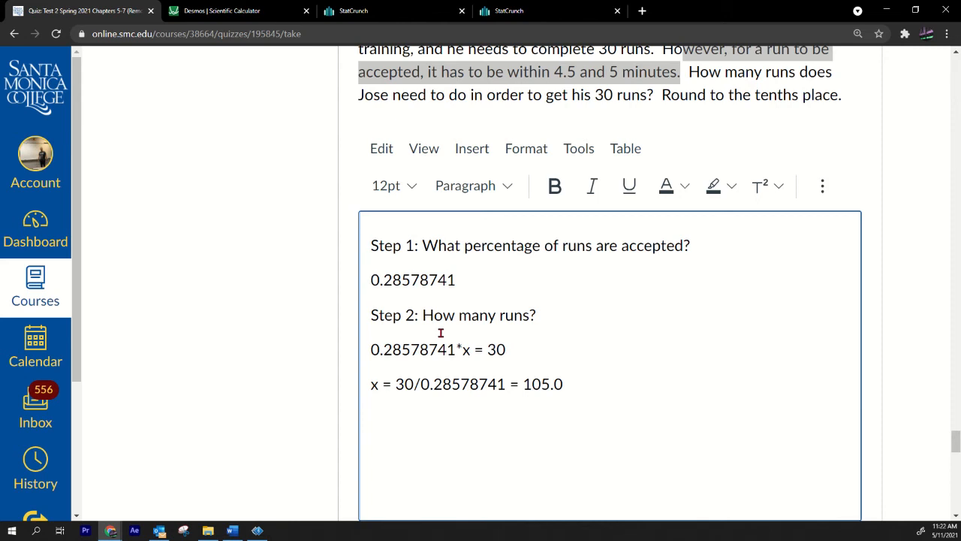
pyautogui.write('P(2')
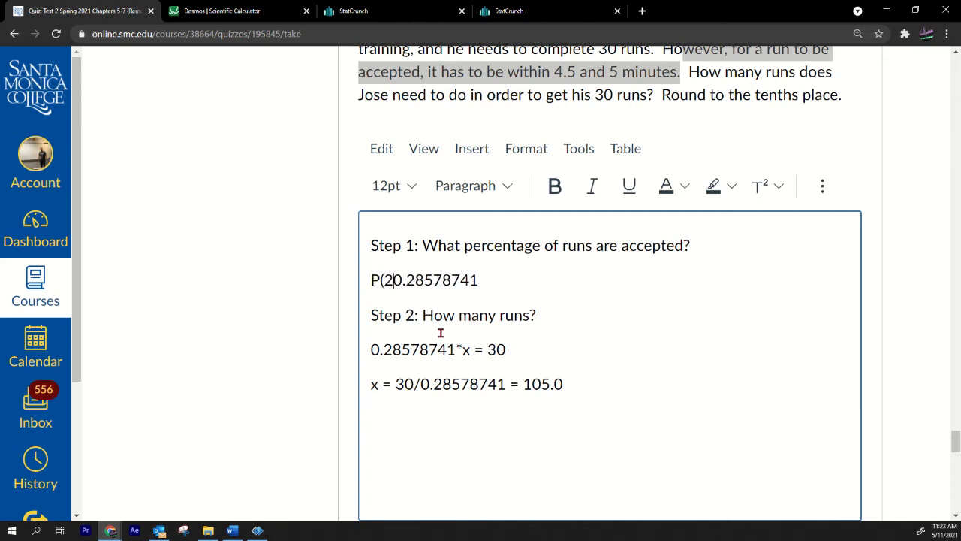
pyautogui.write('70<=')
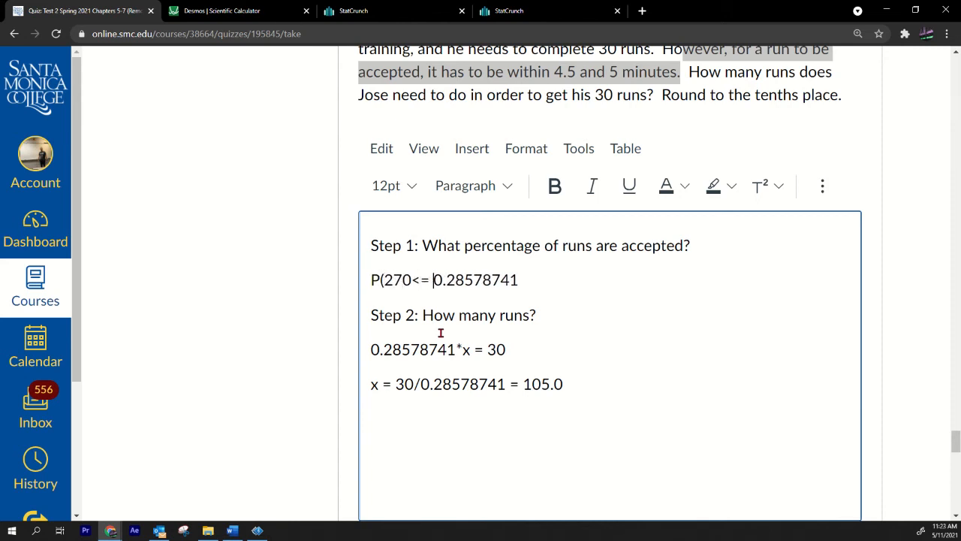
pyautogui.write('X <=')
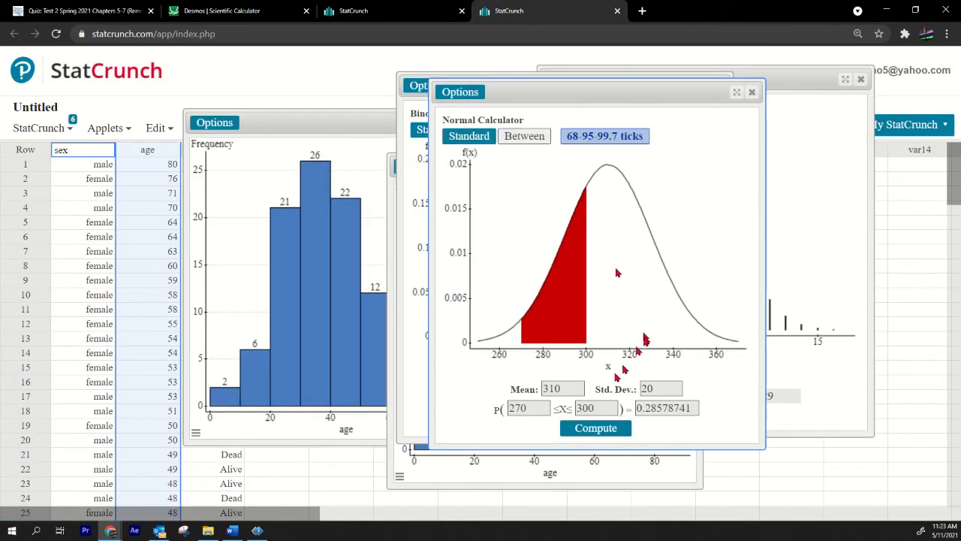
pyautogui.tripleClick(595, 408)
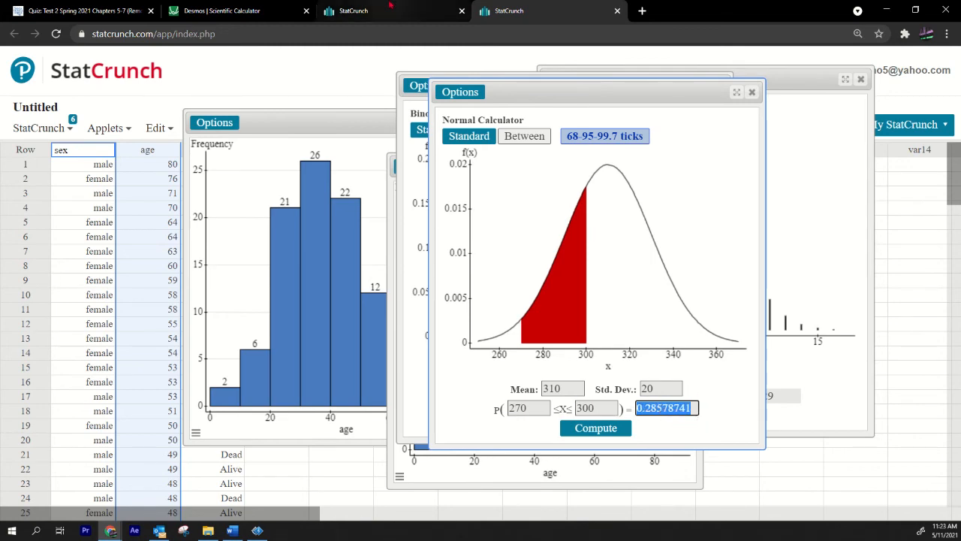
pyautogui.click(82, 10)
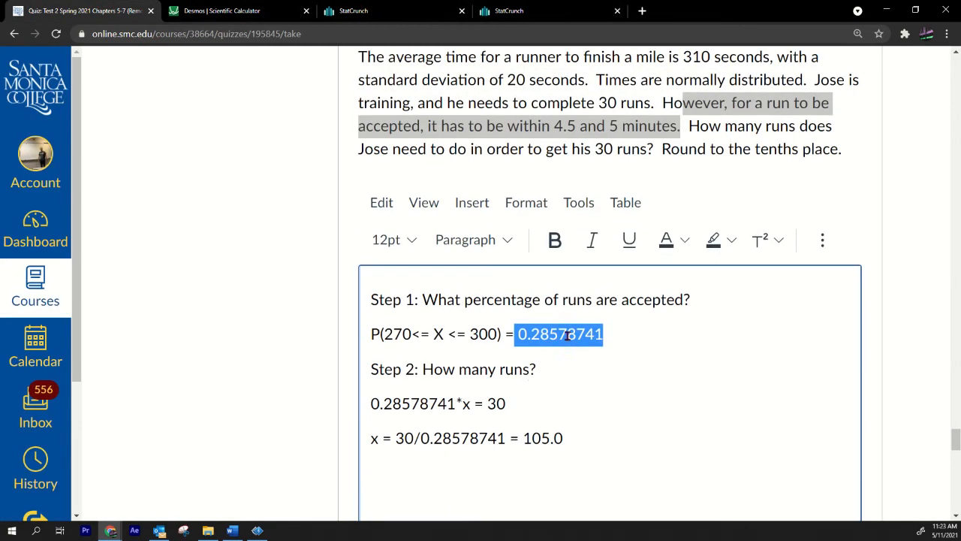
pyautogui.scroll(-3)
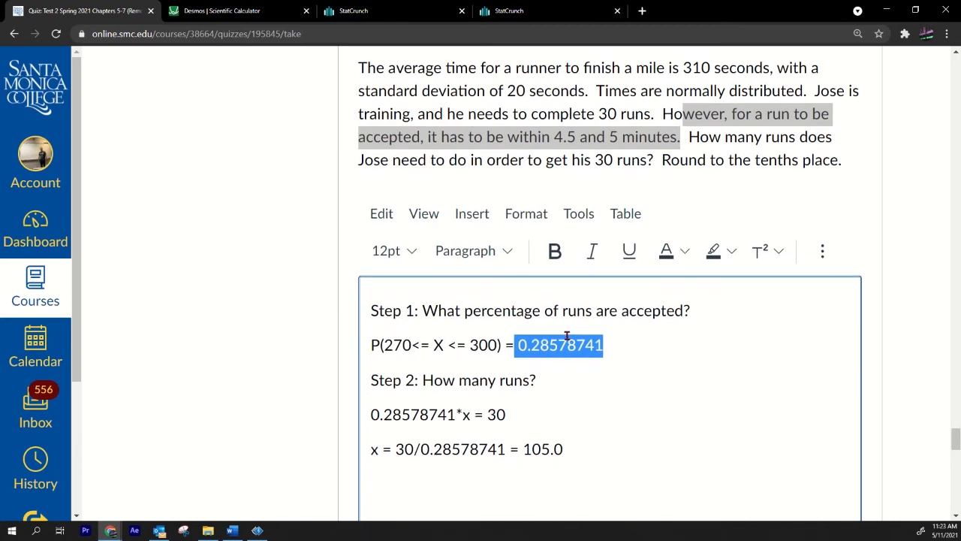
pyautogui.moveTo(561, 359)
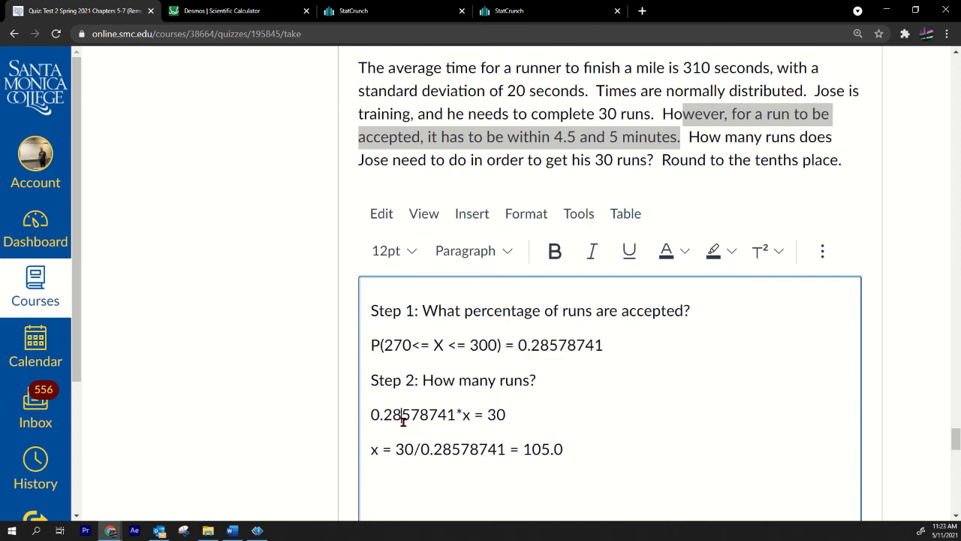
pyautogui.doubleClick(467, 414)
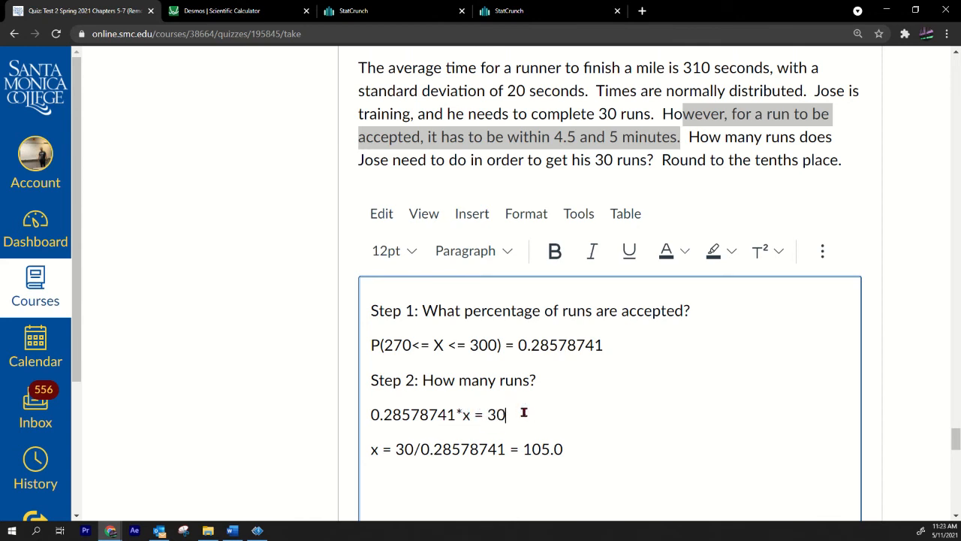
pyautogui.moveTo(370, 414); pyautogui.dragTo(505, 413)
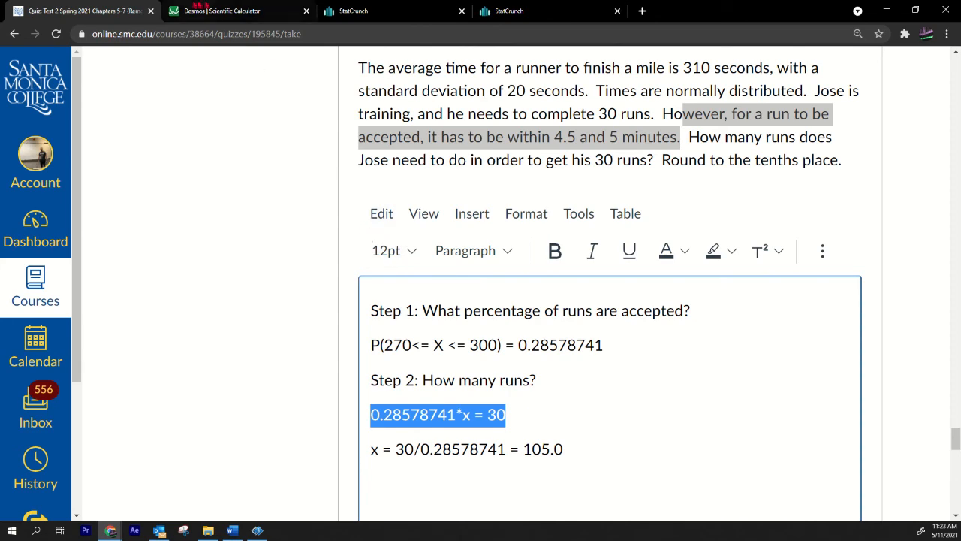
pyautogui.scroll(-3)
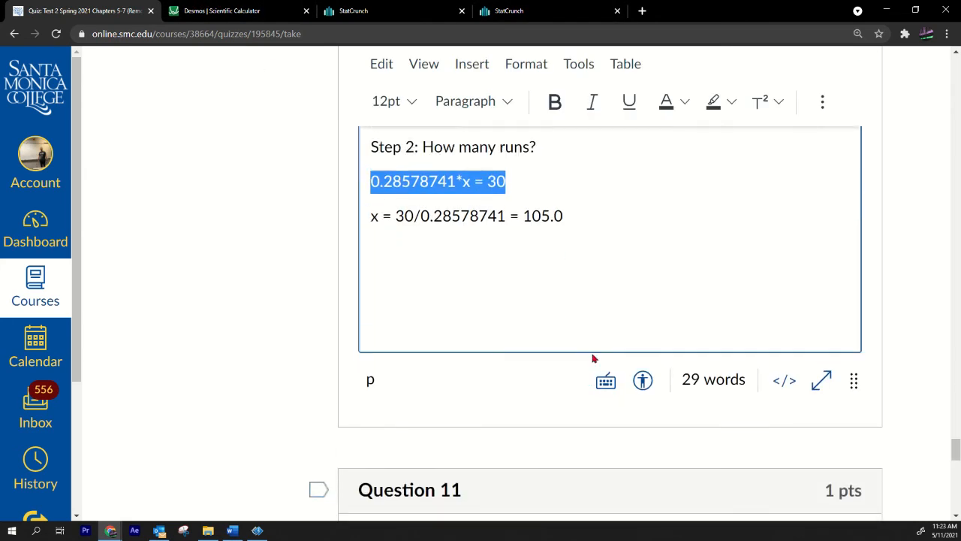
pyautogui.scroll(-3)
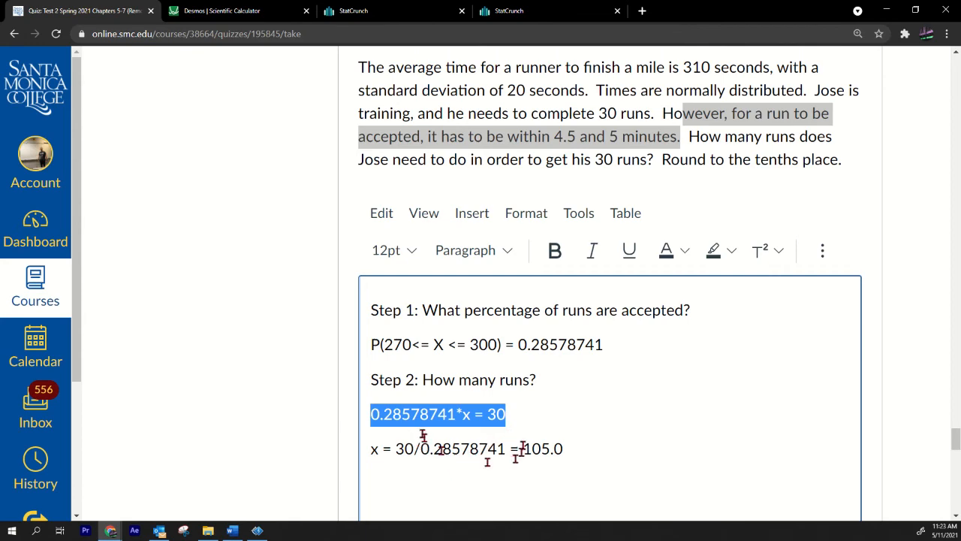
pyautogui.scroll(-3)
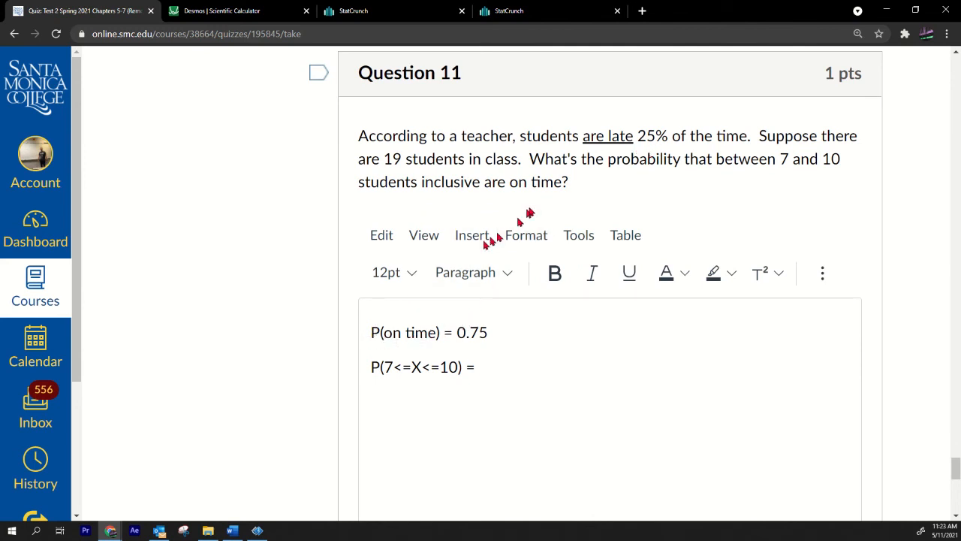
# Set the Binomial Calculator to n = 19, between 7 and 10, for Question 11
pyautogui.doubleClick(618, 136)
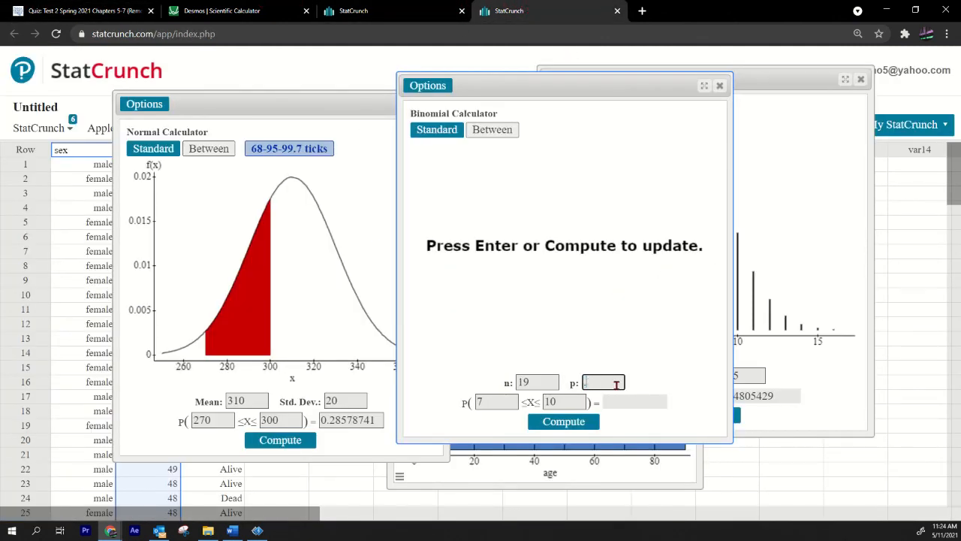
# Compute with p = .75 to get 0.02866435, then highlight Question 11's 'between 7 and 10' condition
pyautogui.write('.75')
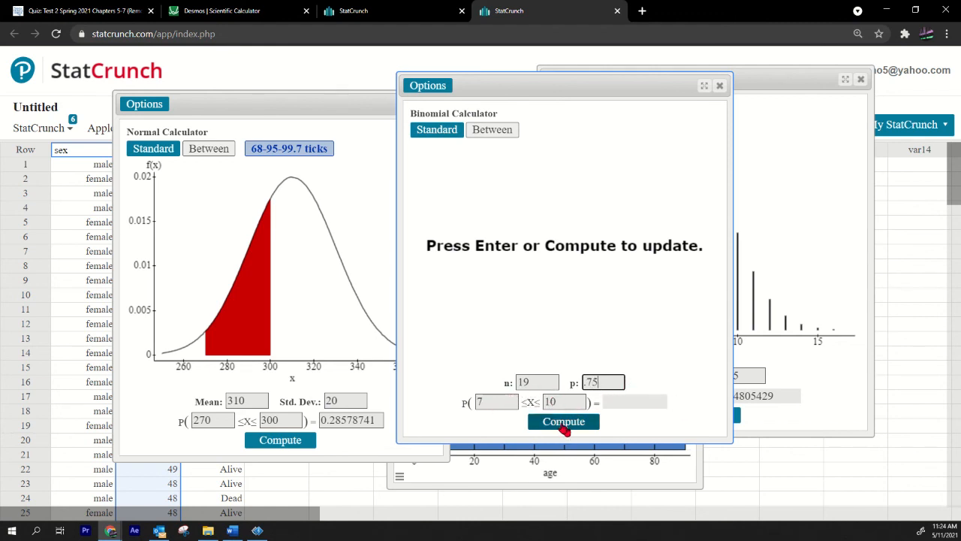
pyautogui.click(564, 421)
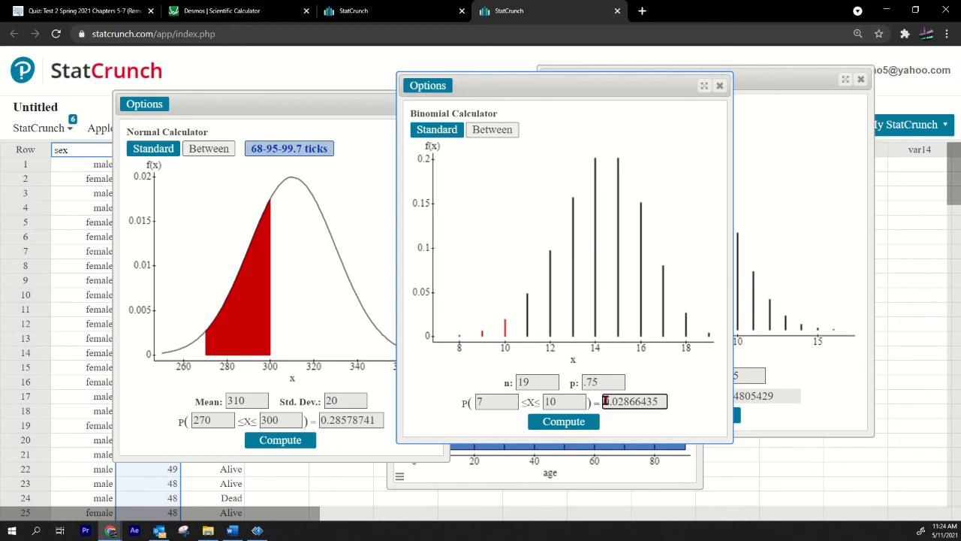
pyautogui.click(82, 10)
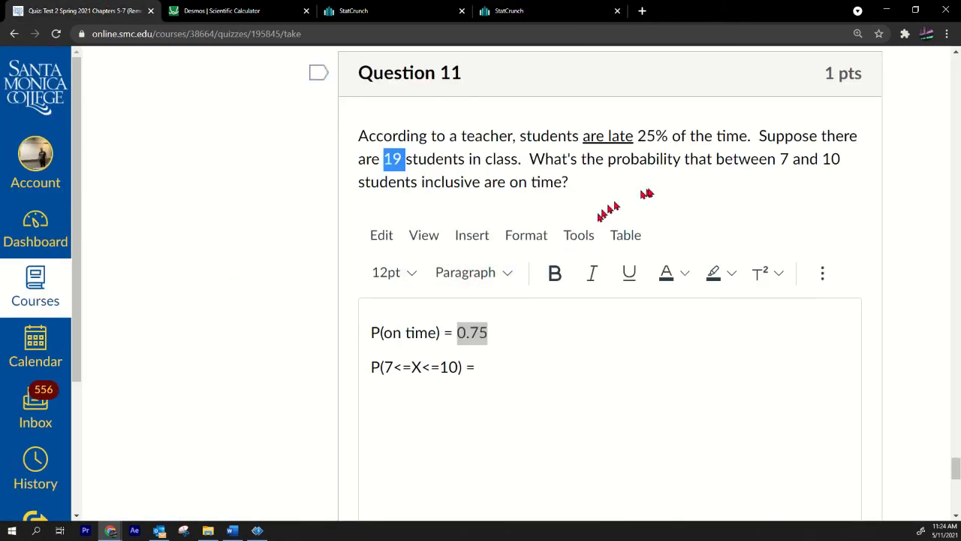
pyautogui.moveTo(699, 159); pyautogui.dragTo(569, 181)
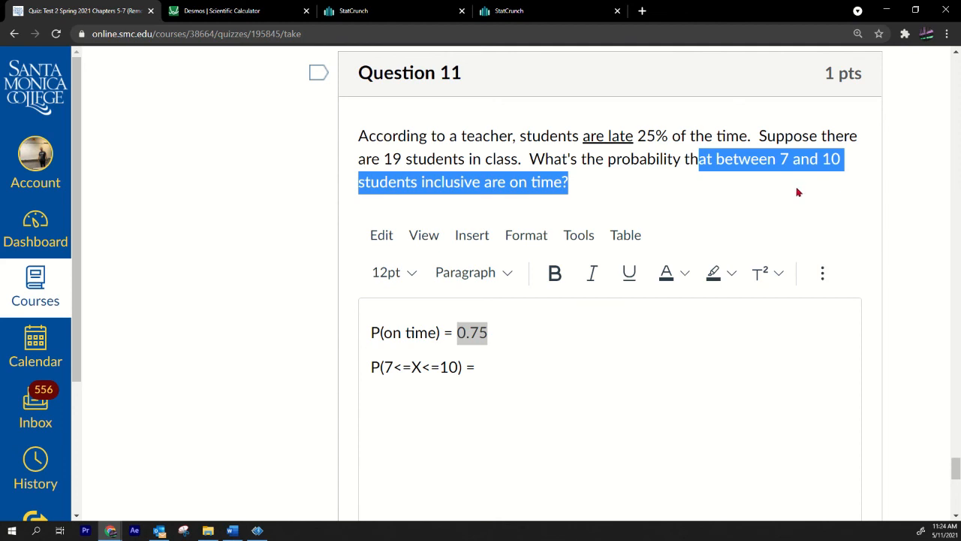
pyautogui.moveTo(798, 189)
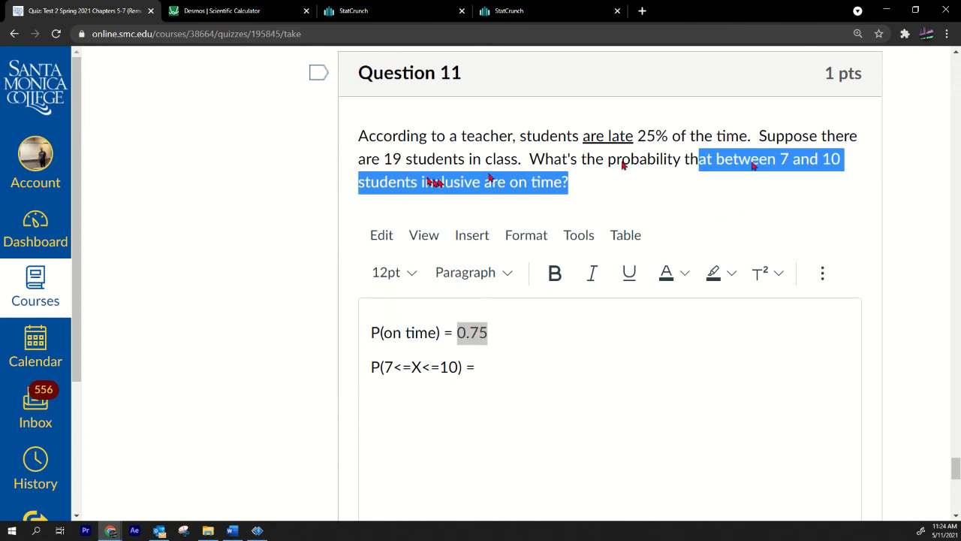
pyautogui.moveTo(796, 173)
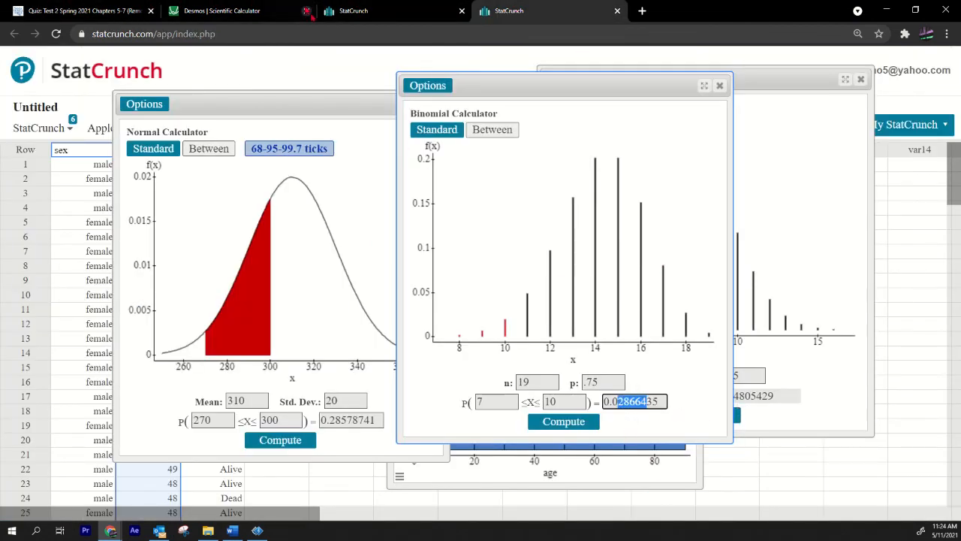
pyautogui.click(82, 11)
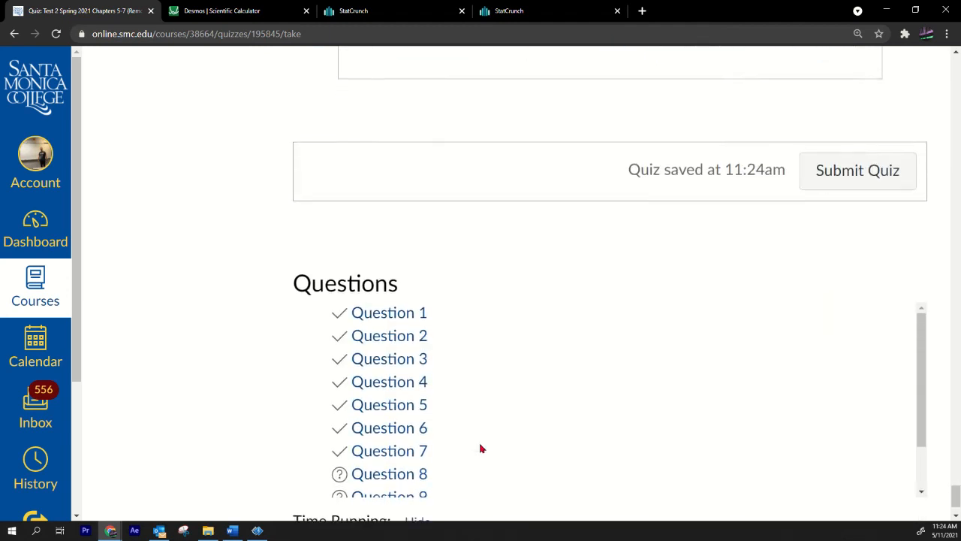